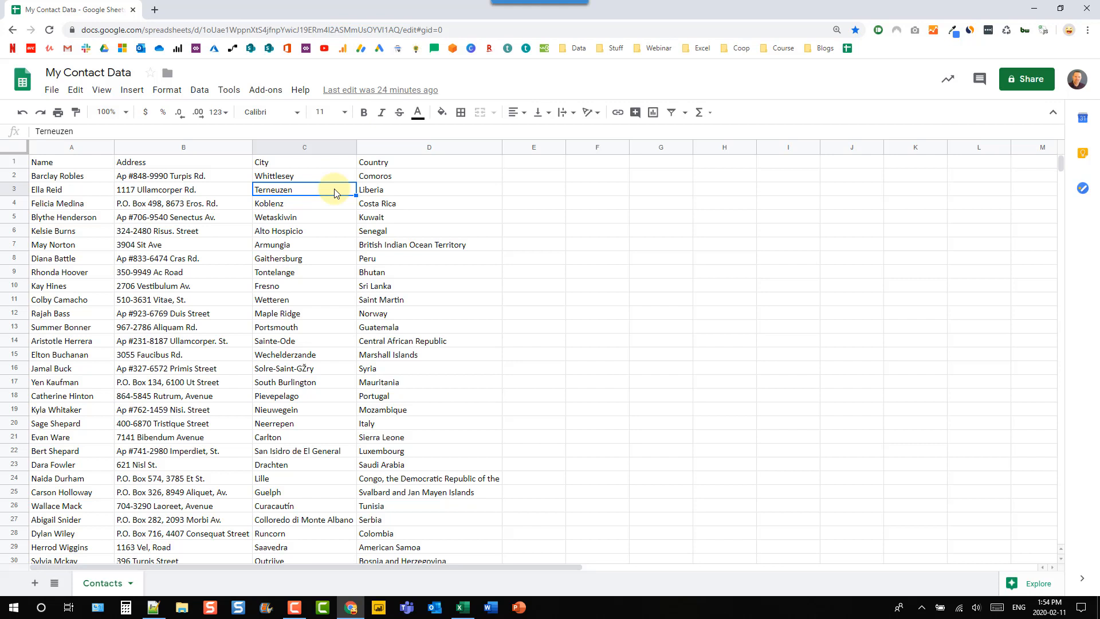
mouse_move(330, 166)
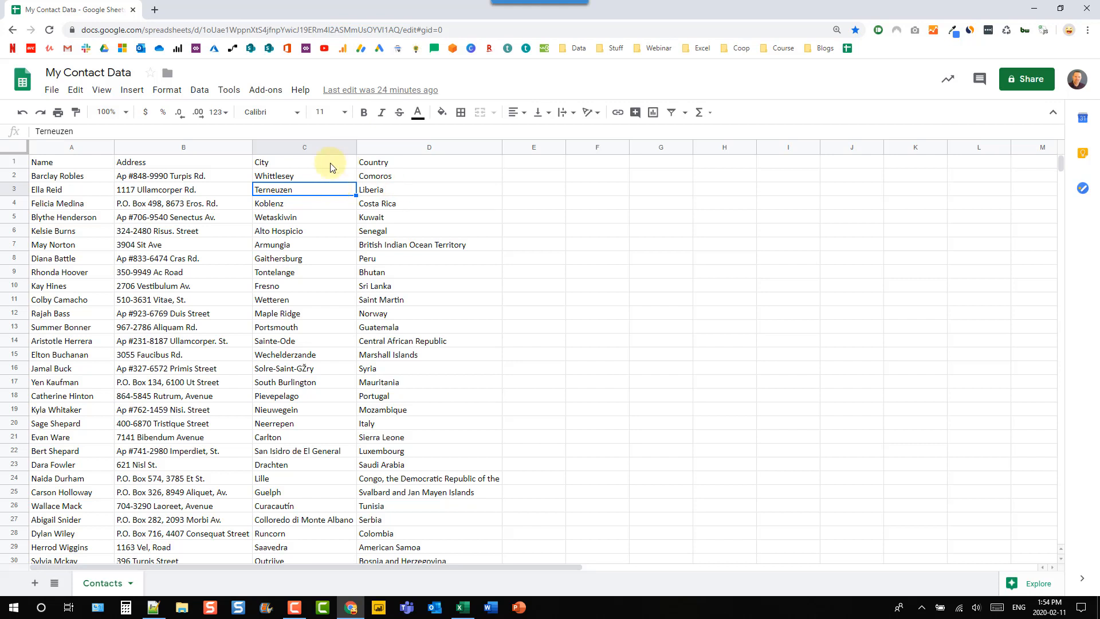
mouse_move(322, 194)
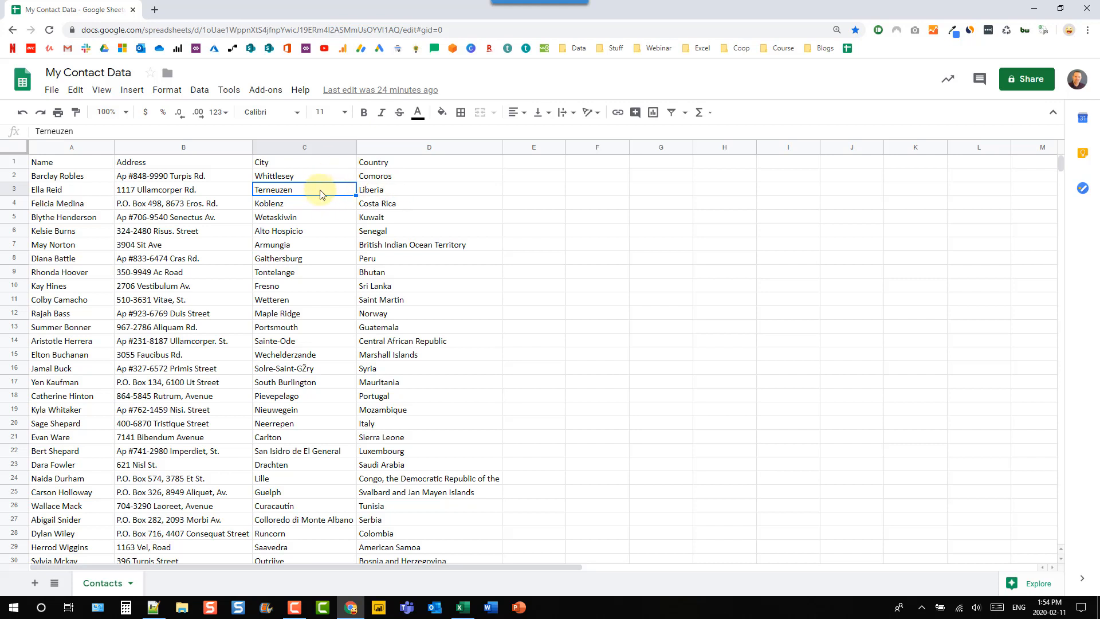
mouse_move(330, 198)
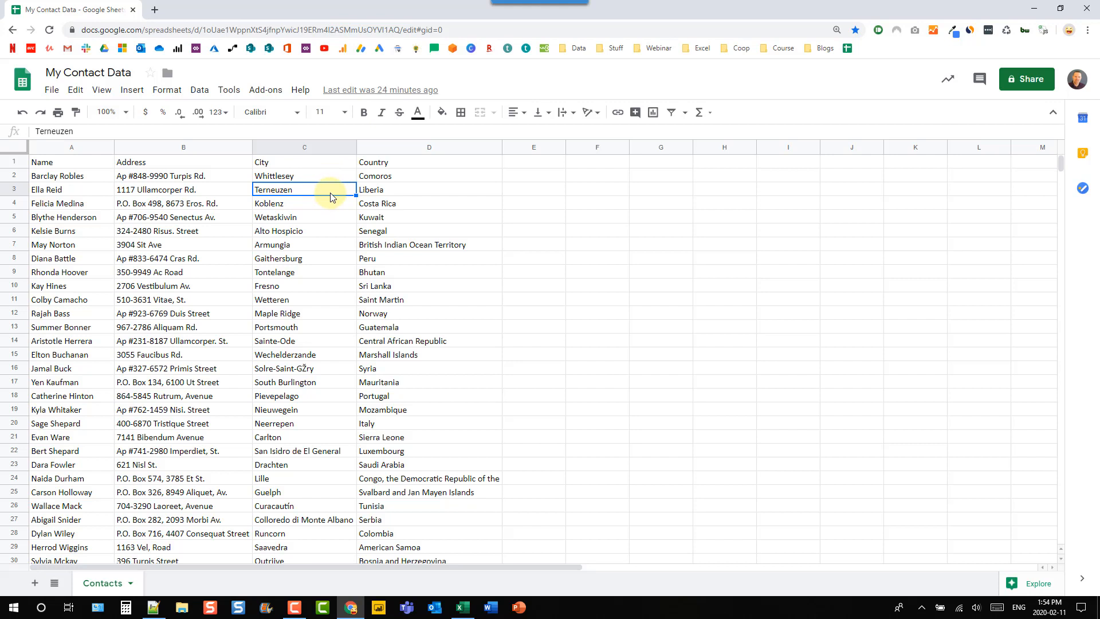
Turn on link sharing for the contact sheet so anyone with the link can view it.
left_click(1025, 79)
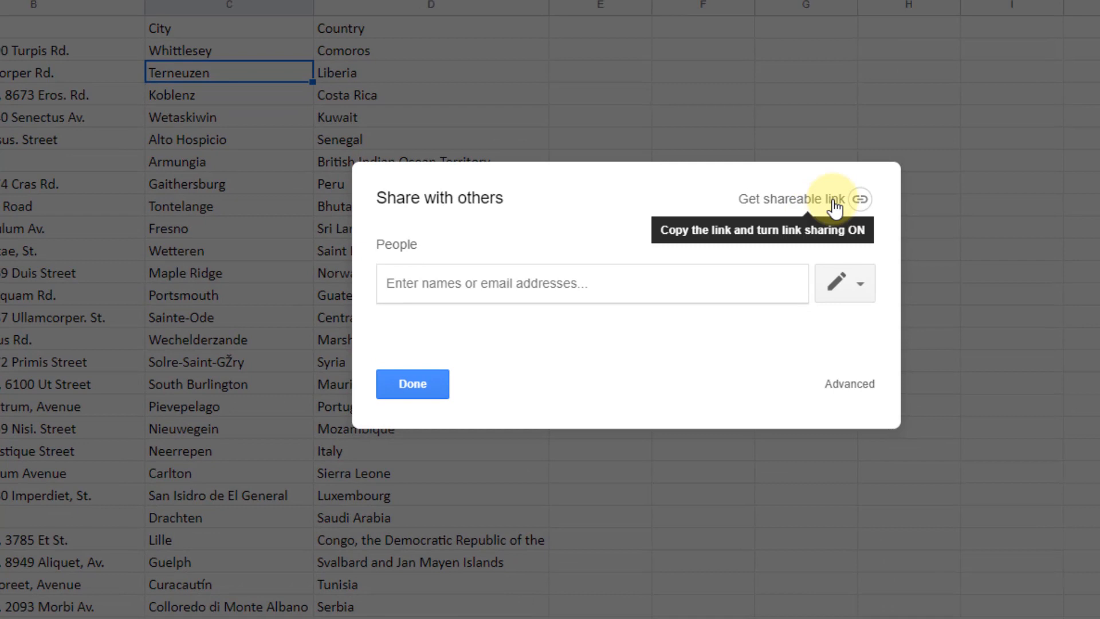
left_click(858, 199)
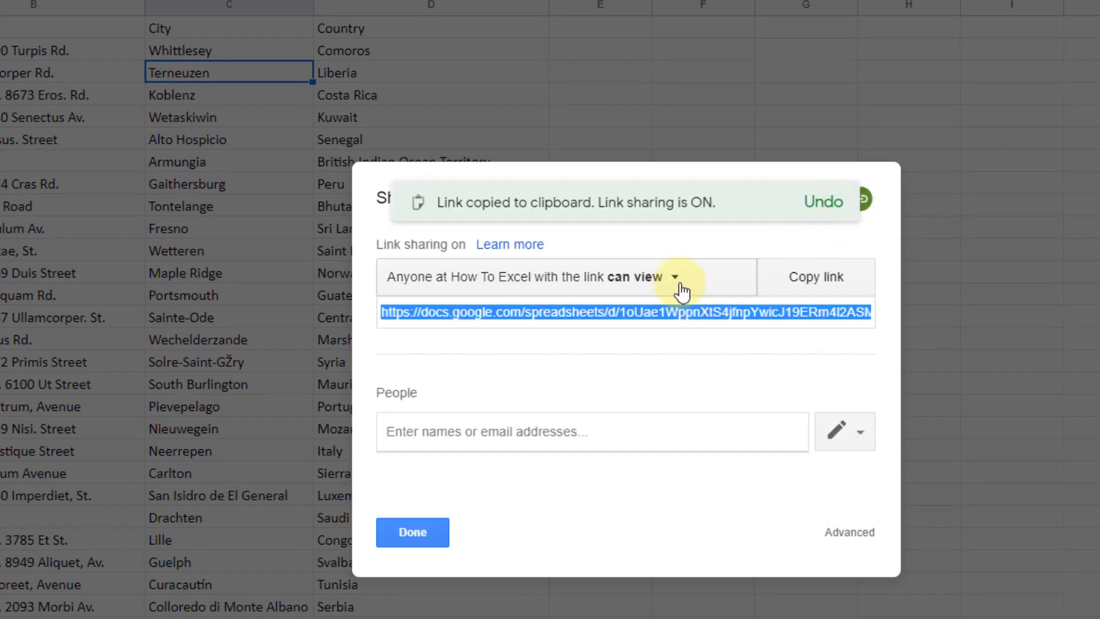
left_click(674, 276)
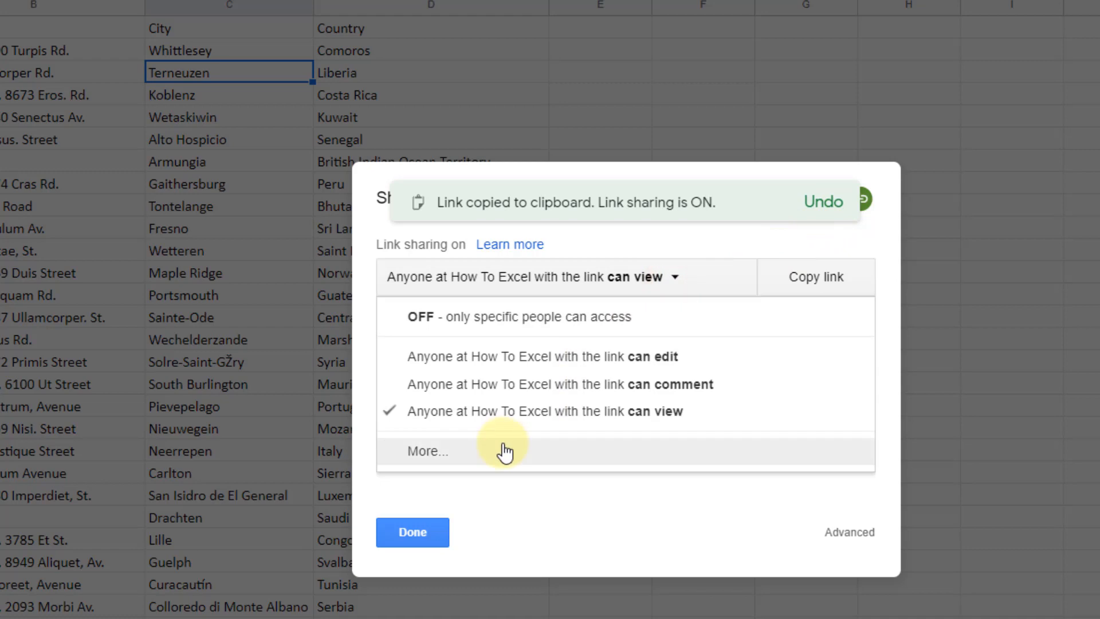
left_click(427, 452)
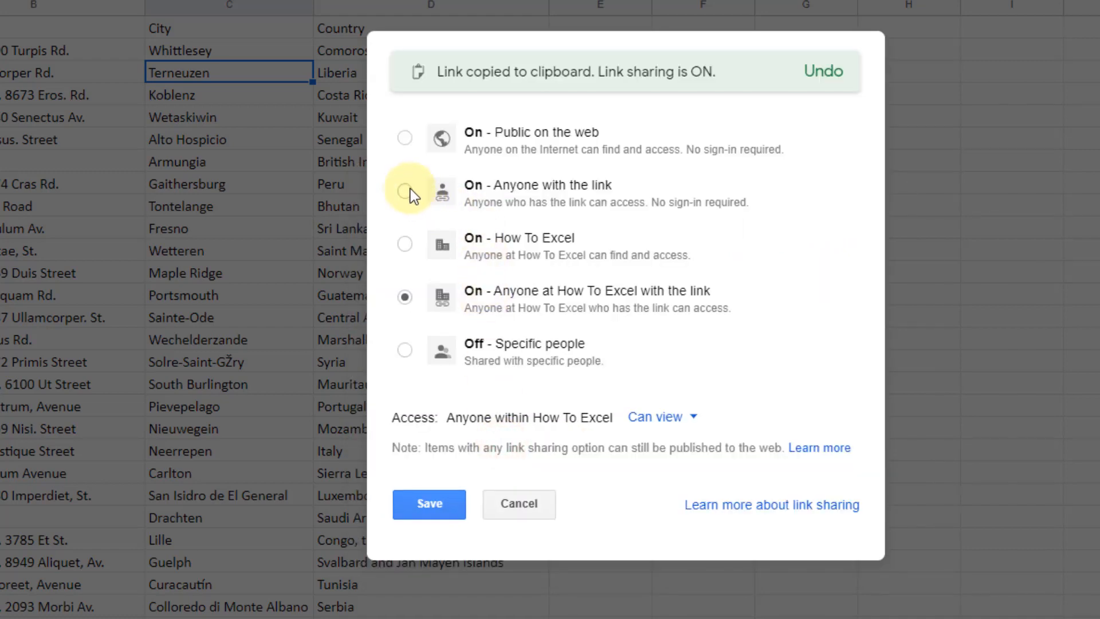
left_click(405, 191)
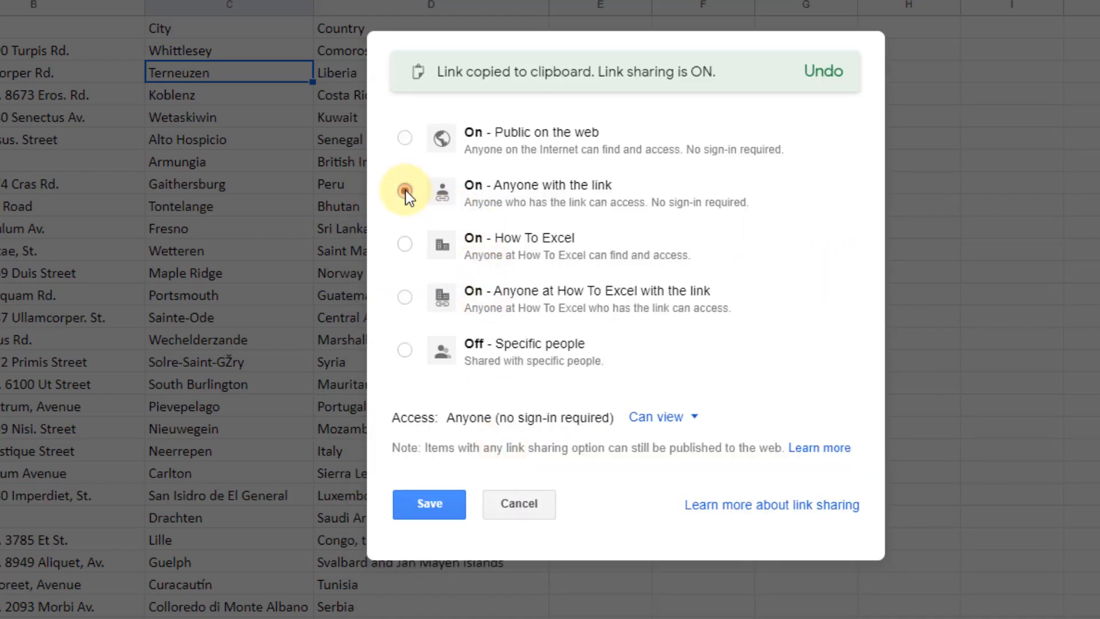
left_click(404, 190)
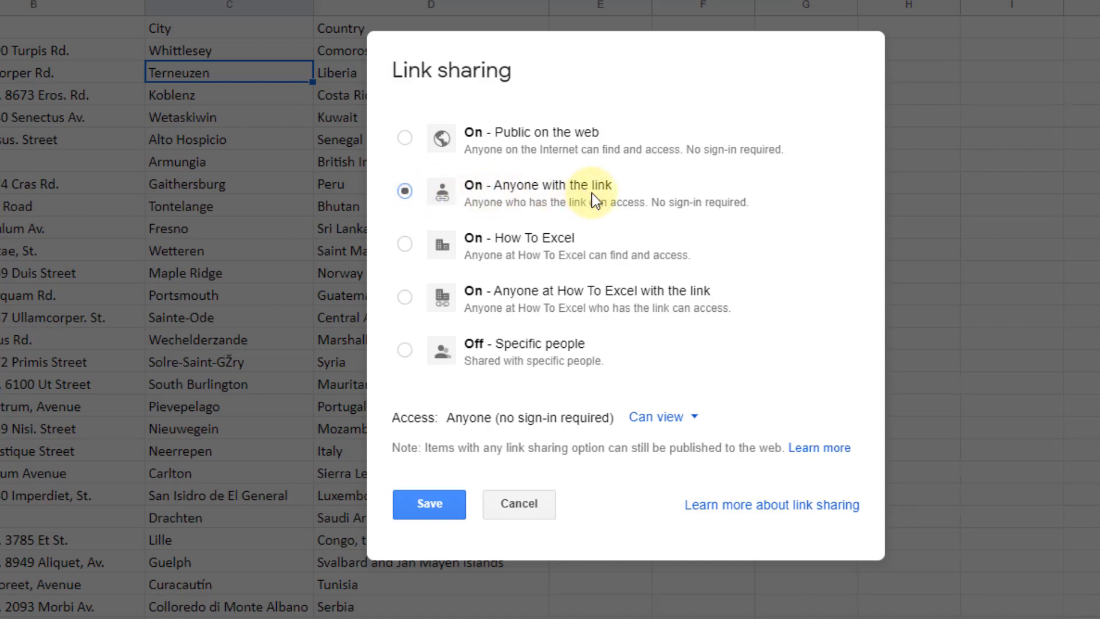
mouse_move(656, 206)
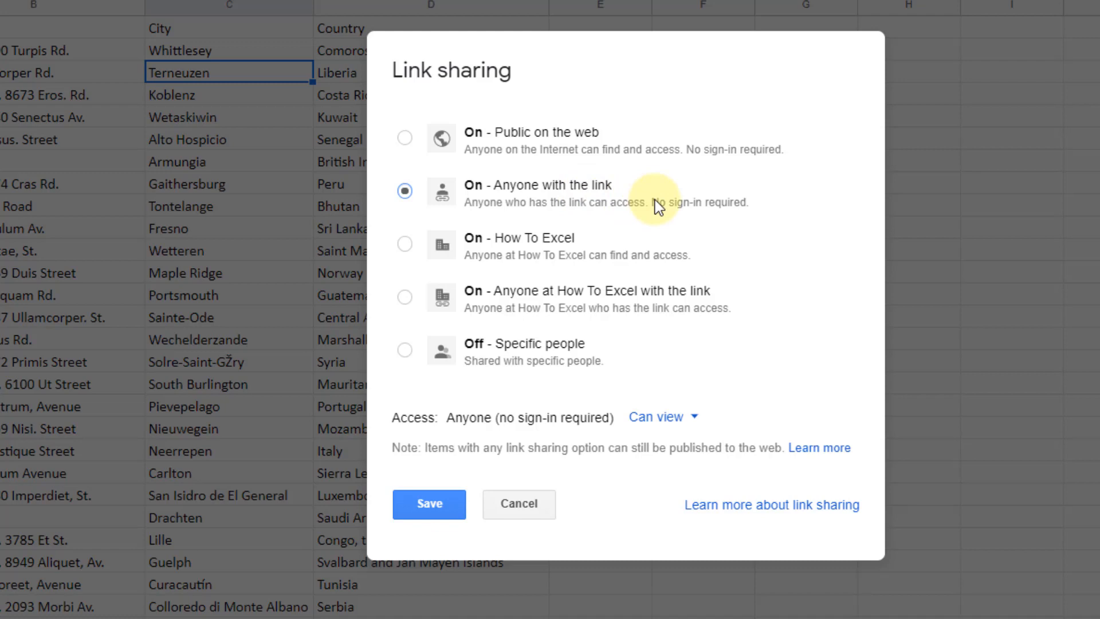
Save the sharing setting and copy the sheet's shareable link to the clipboard.
left_click(429, 504)
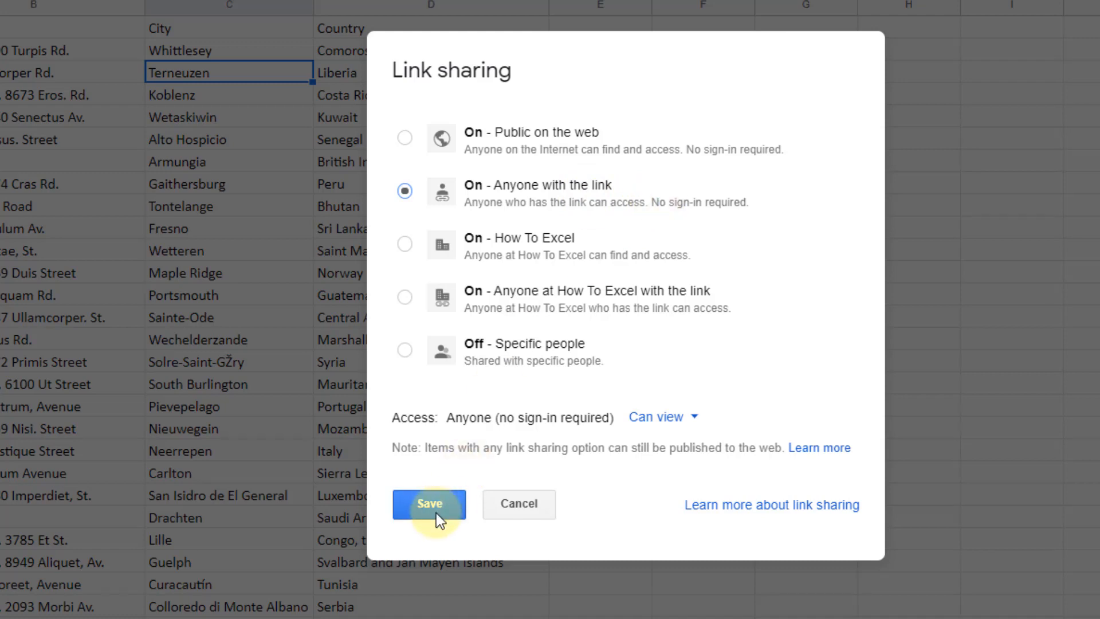
left_click(428, 504)
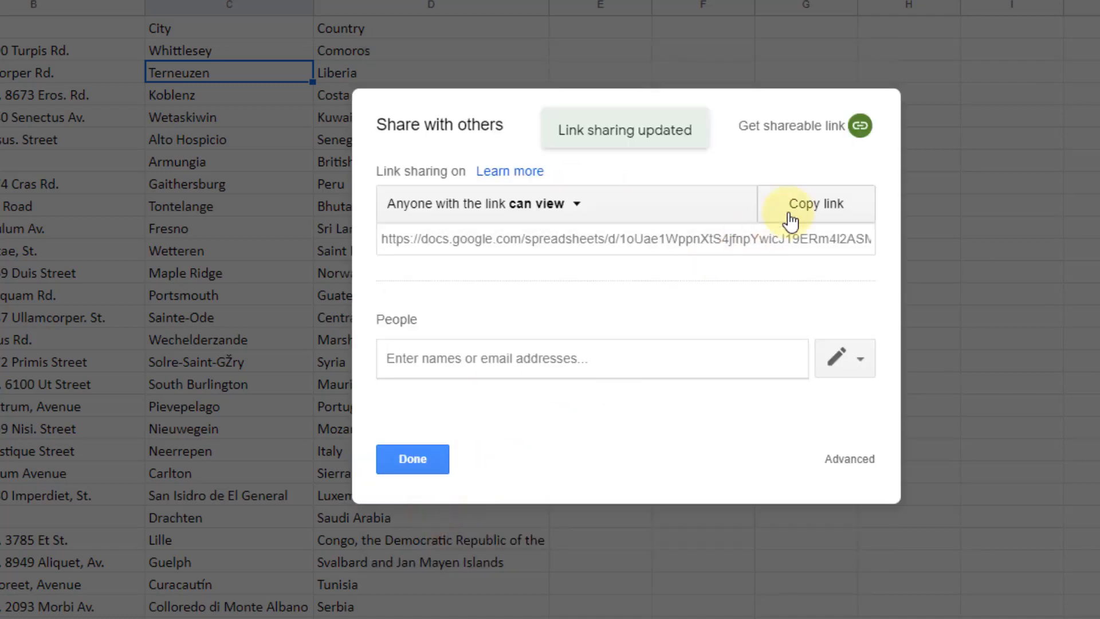
left_click(816, 204)
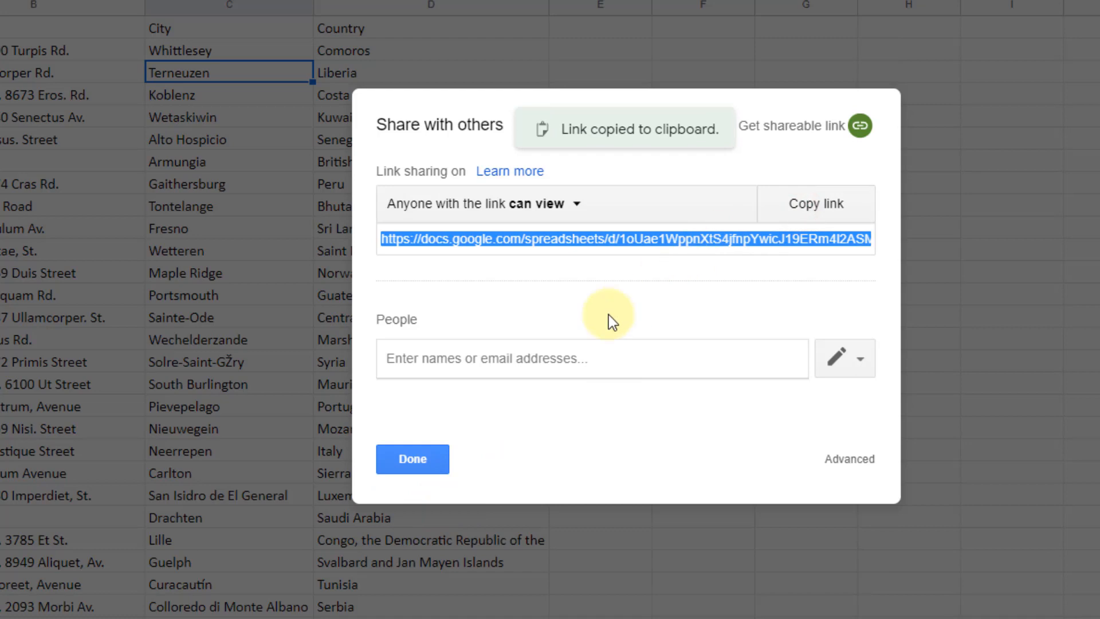
left_click(412, 458)
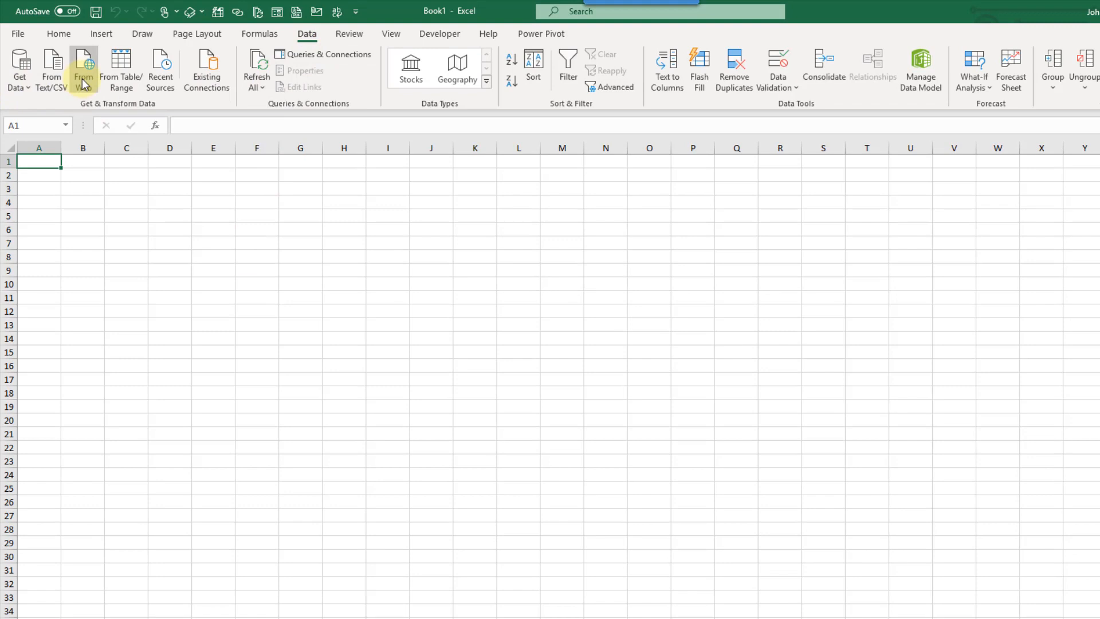
mouse_move(85, 85)
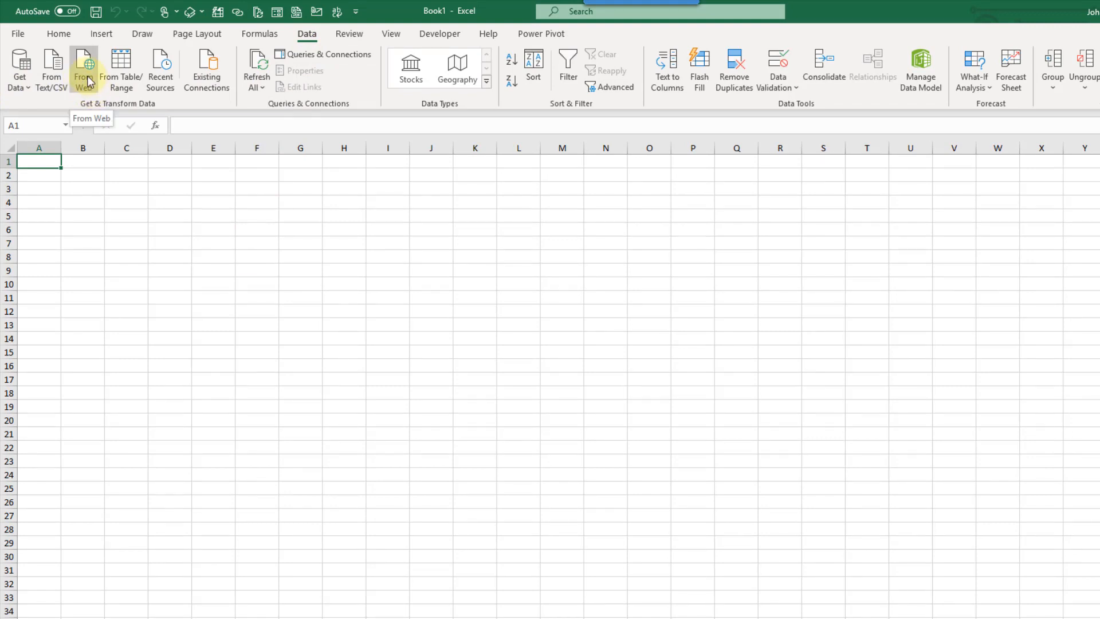
Start a Data > From Web import using the pasted Google Sheets sharing link.
left_click(83, 68)
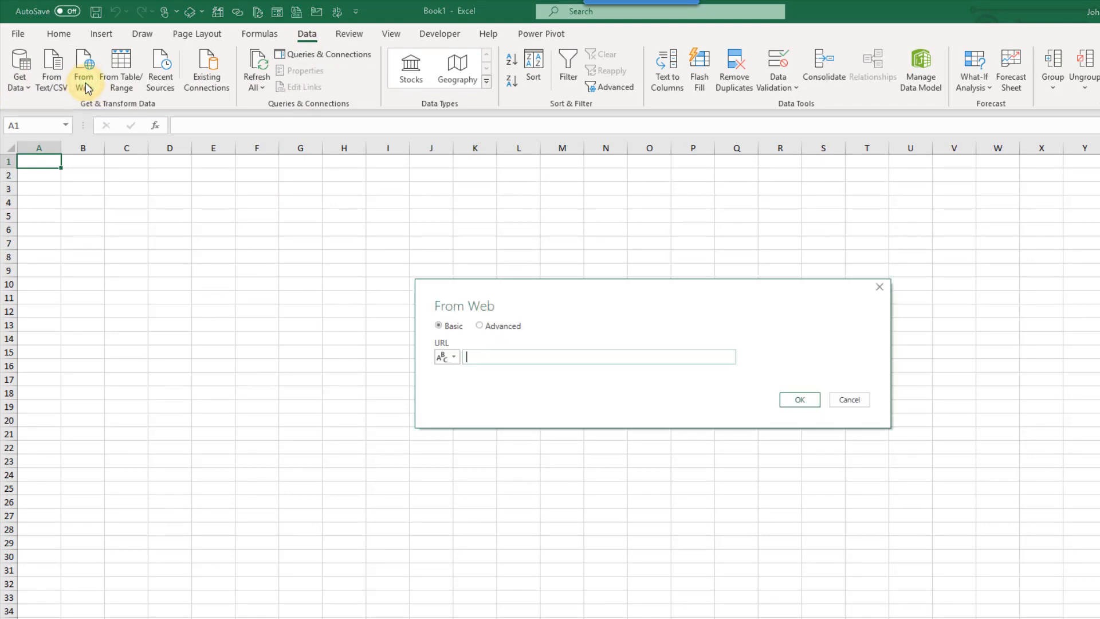
mouse_move(549, 348)
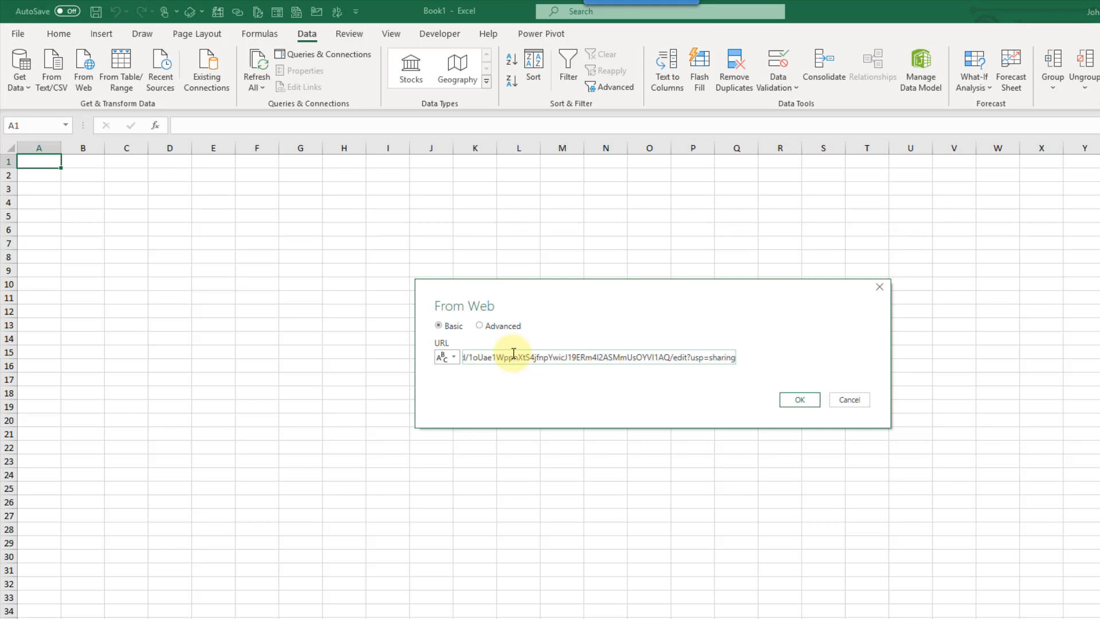
left_click(792, 398)
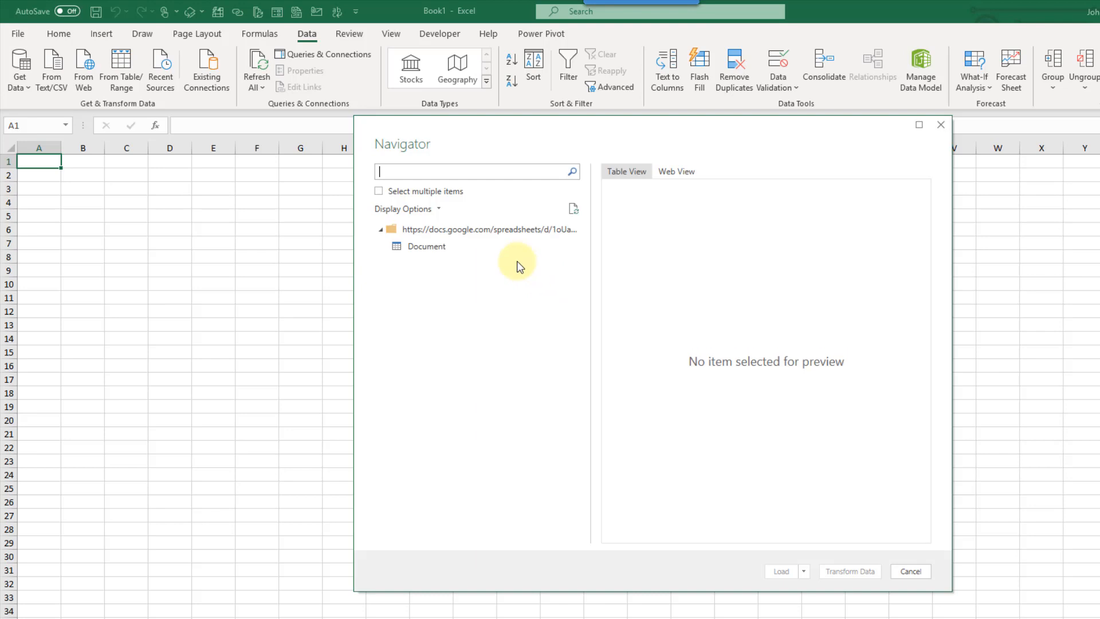
Preview the Document item, see it holds only HTML, and cancel the import.
left_click(426, 246)
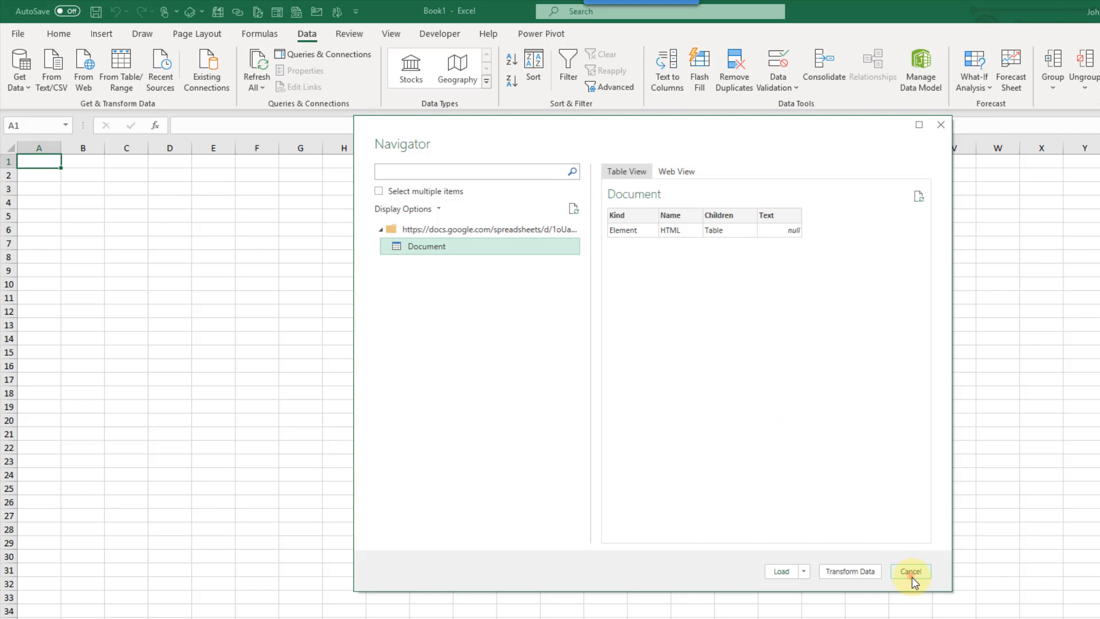
left_click(914, 571)
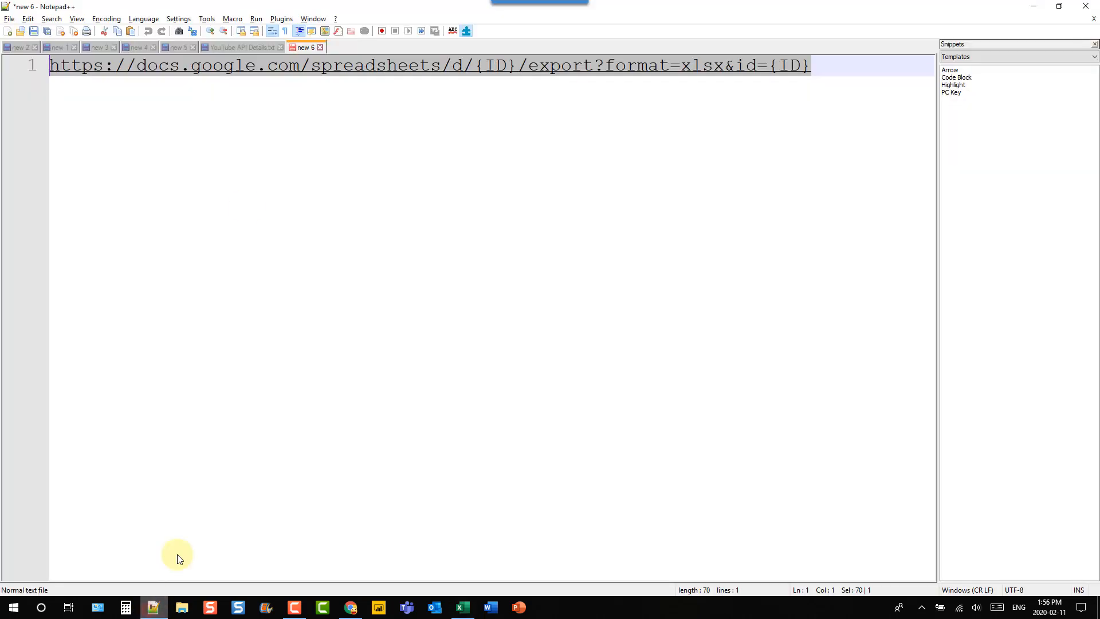
mouse_move(103, 84)
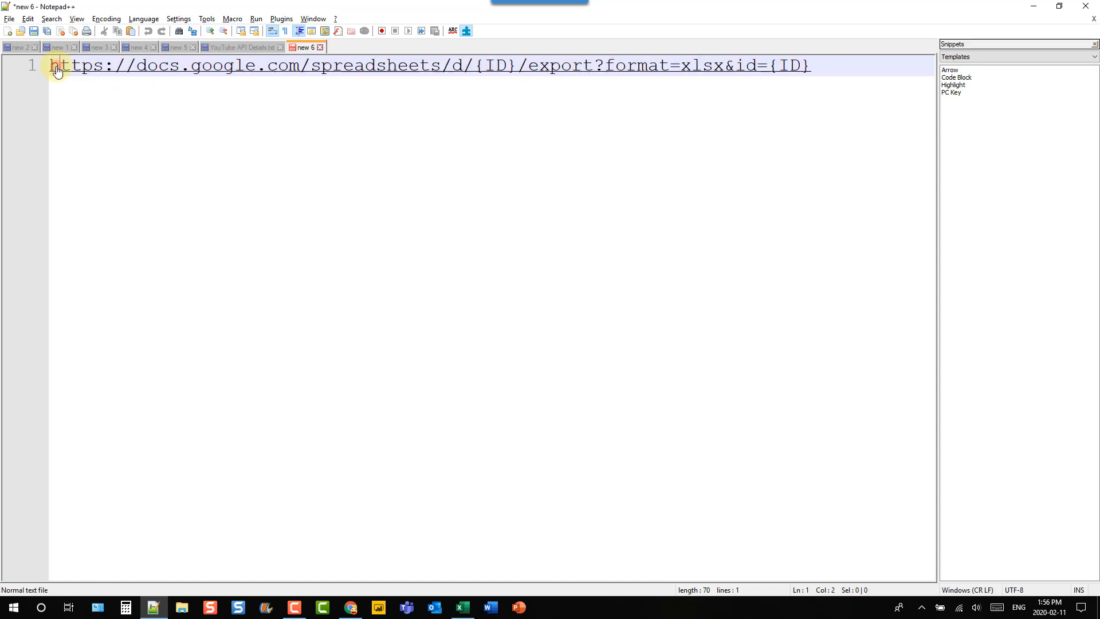
Paste the sharing link below the export URL template and select its spreadsheet ID.
key("Enter")
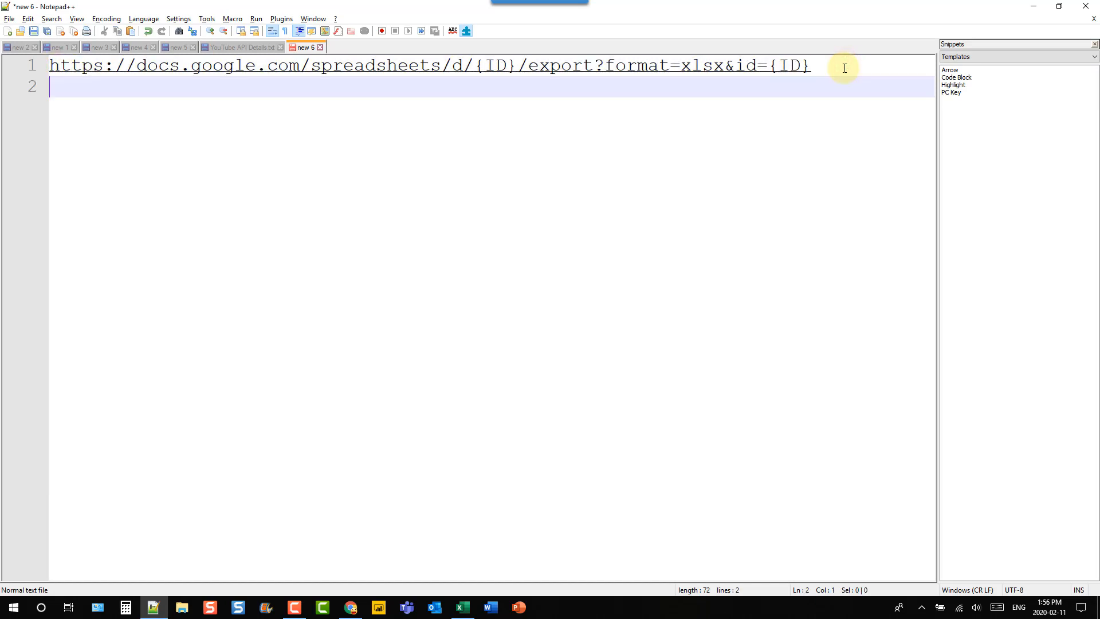
type("https://docs.google.com/spreadsheets/d/1oUae1WppnXtS4jfnpYwicJ19ERm4l2ASMmUsOYVI1AQ/edit?usp=sharing")
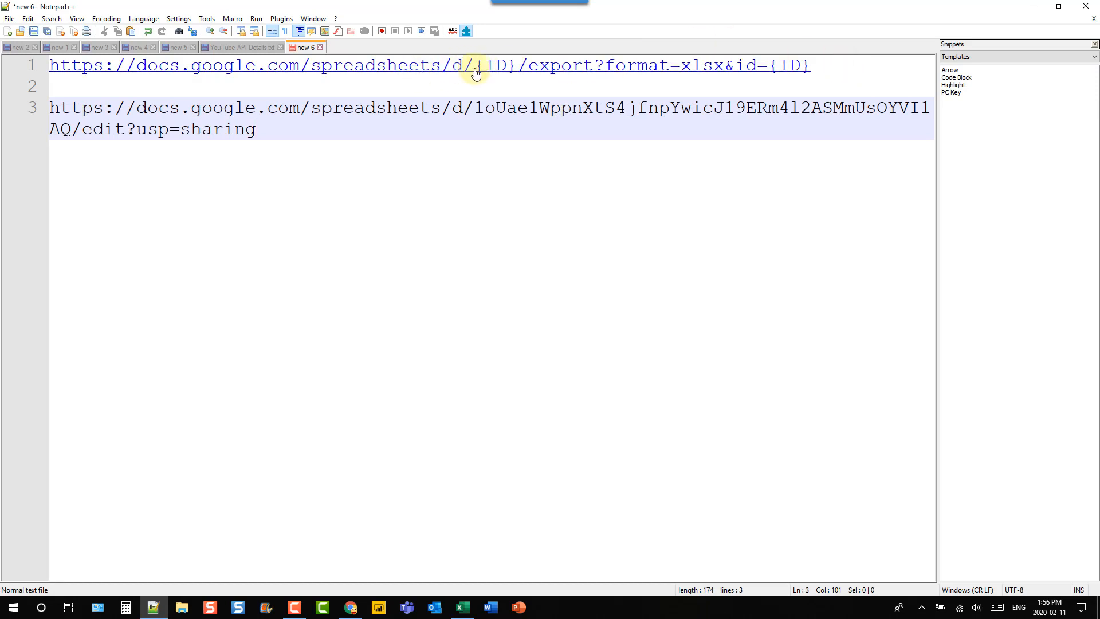
mouse_move(532, 64)
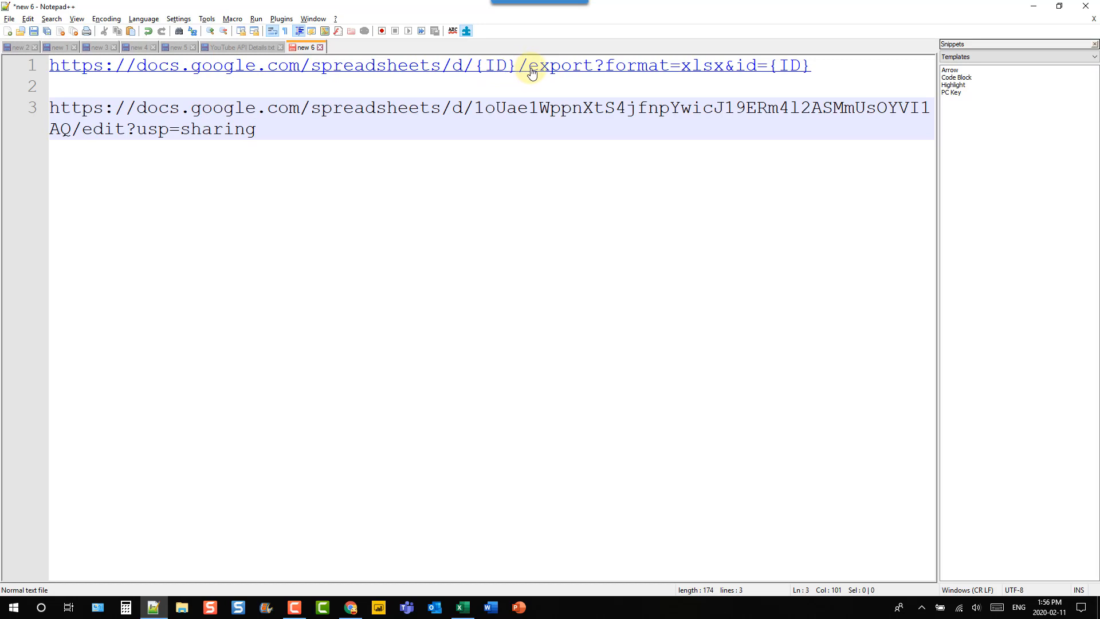
mouse_move(608, 69)
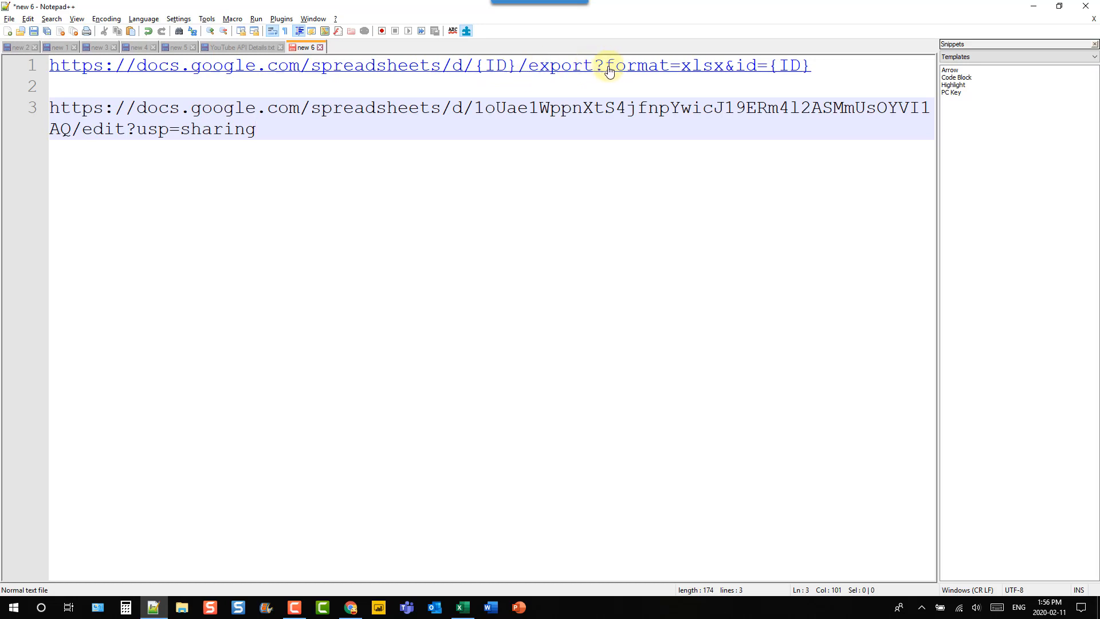
mouse_move(662, 70)
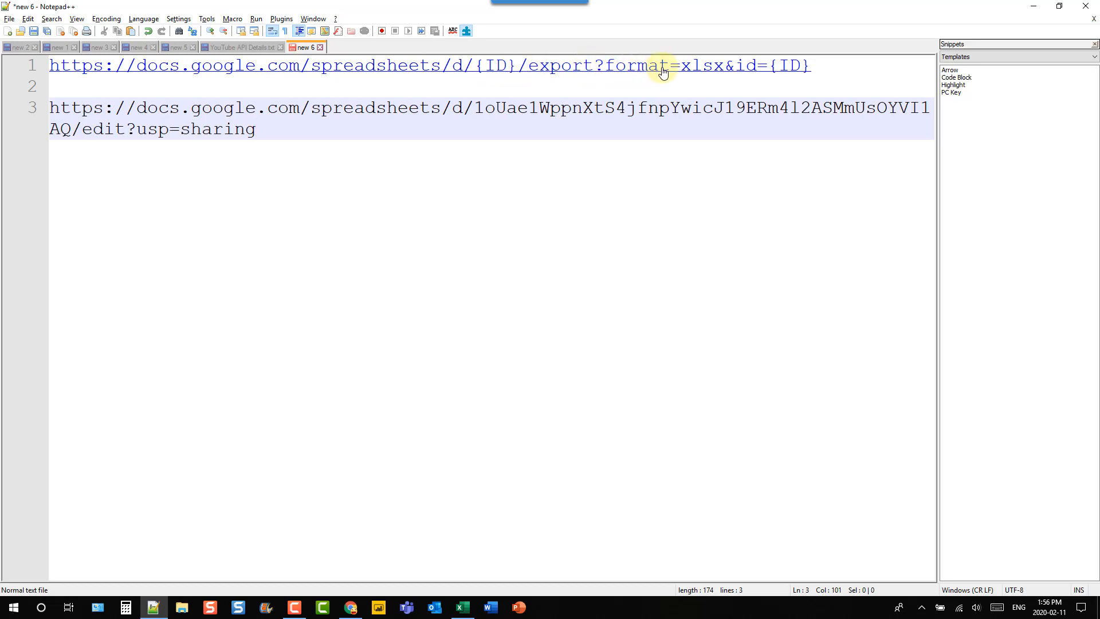
mouse_move(715, 71)
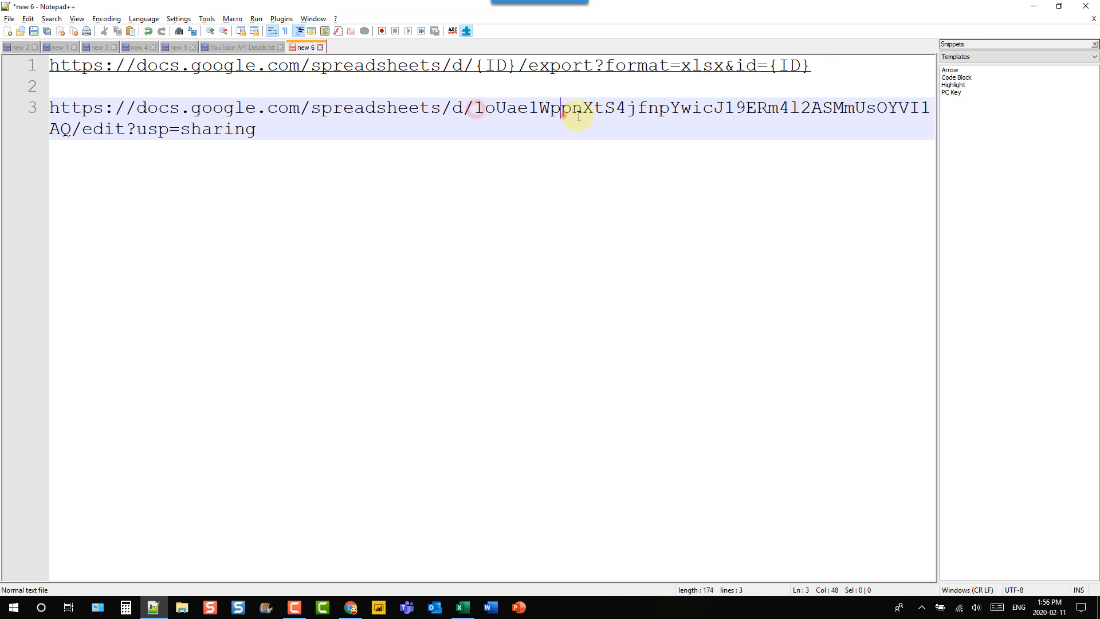
left_click(474, 108)
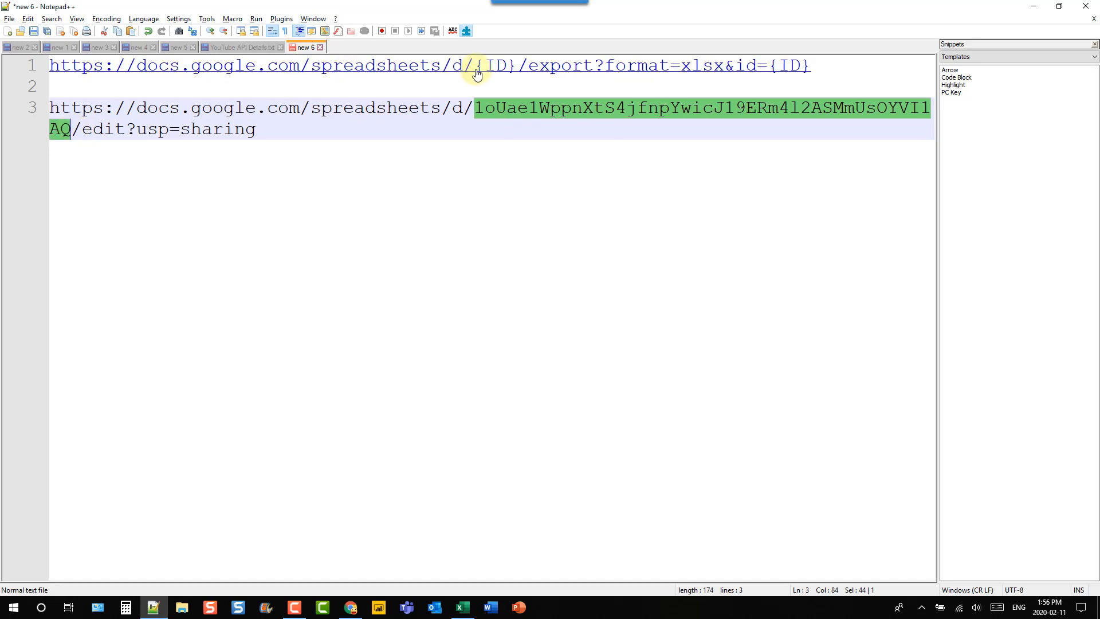
Fill the {ID} placeholder with 1oUae1WppnXtS4jfnpYwicJ19ERm4l2ASMmUsOYVI1AQ to complete the xlsx export URL.
double_click(493, 65)
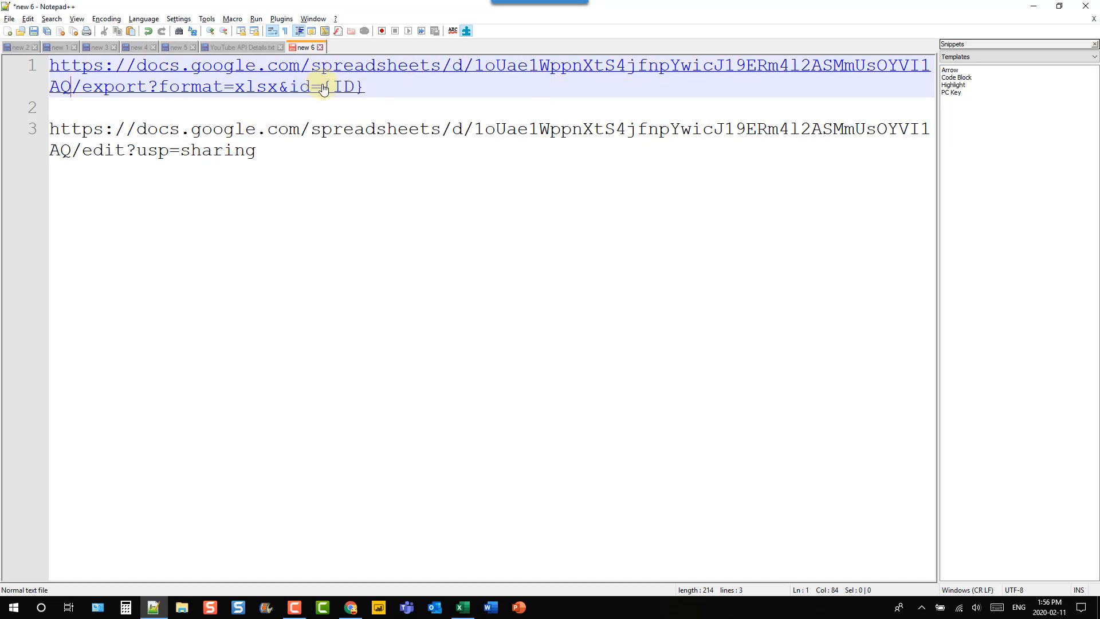
type("1oUae1WppnXtS4jfnpYwicJ19ERm4l2ASMmUsOYVI1AQ")
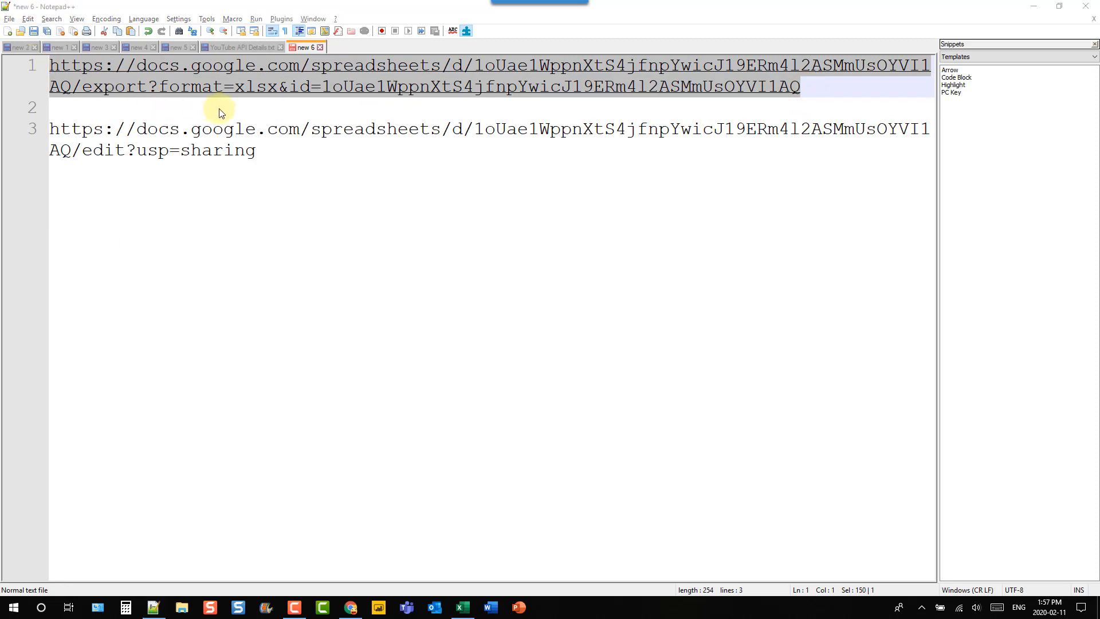
left_click(462, 607)
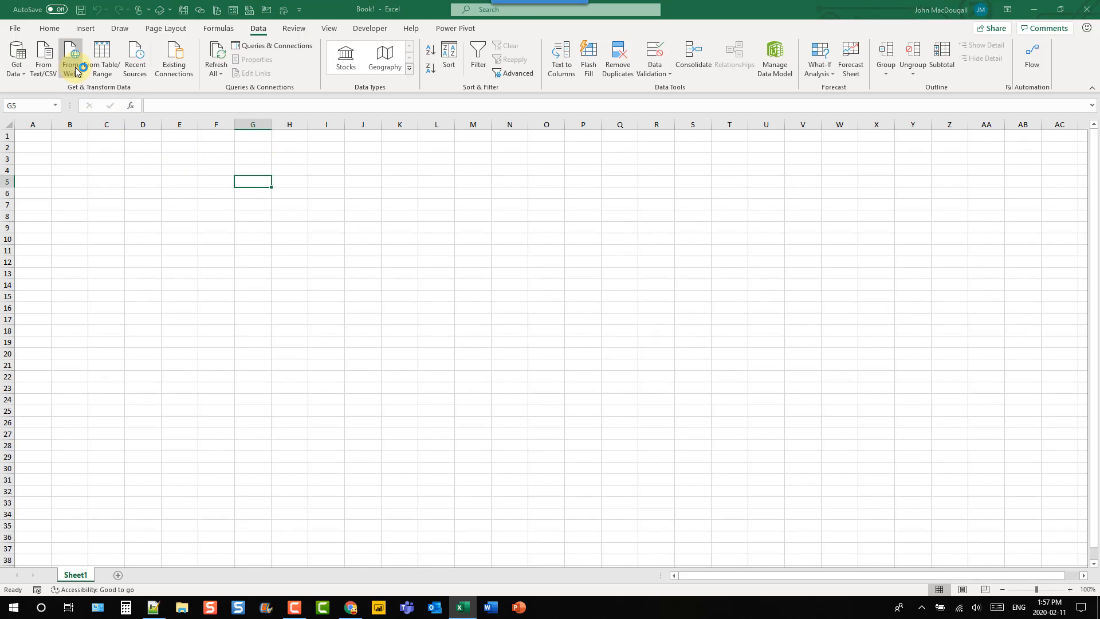
Connect a From Web import to the export?format=xlsx URL so the Navigator lists Contacts.
left_click(71, 57)
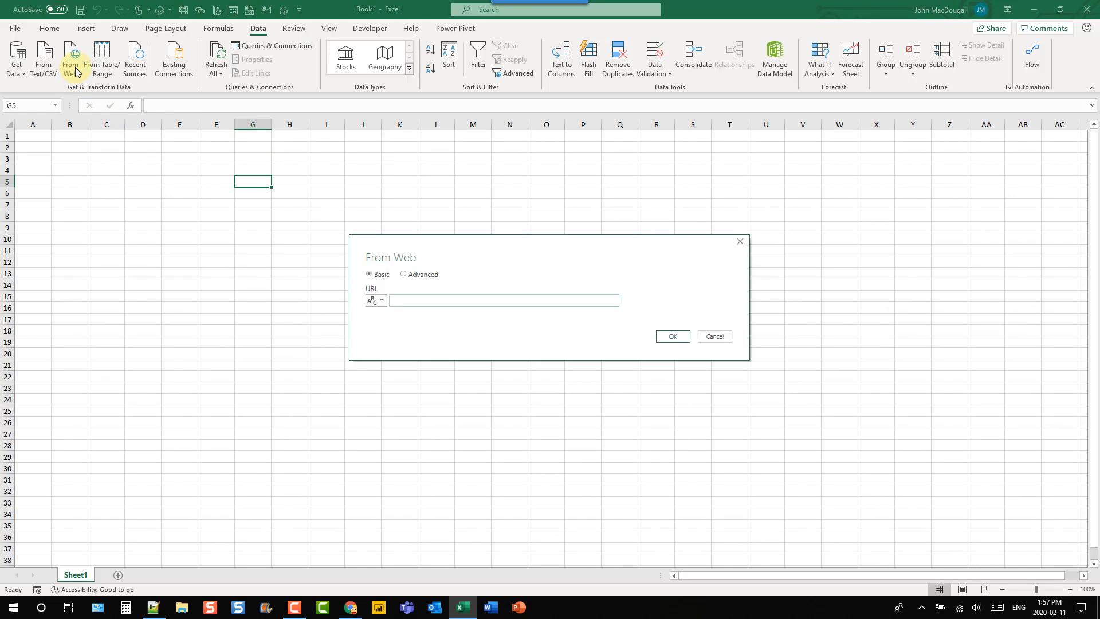
type("rt?format=xlsx&id=1oUae1WppnXtS4jfnpYwicJ19ERm4I2ASMmUsOYVI1AQ")
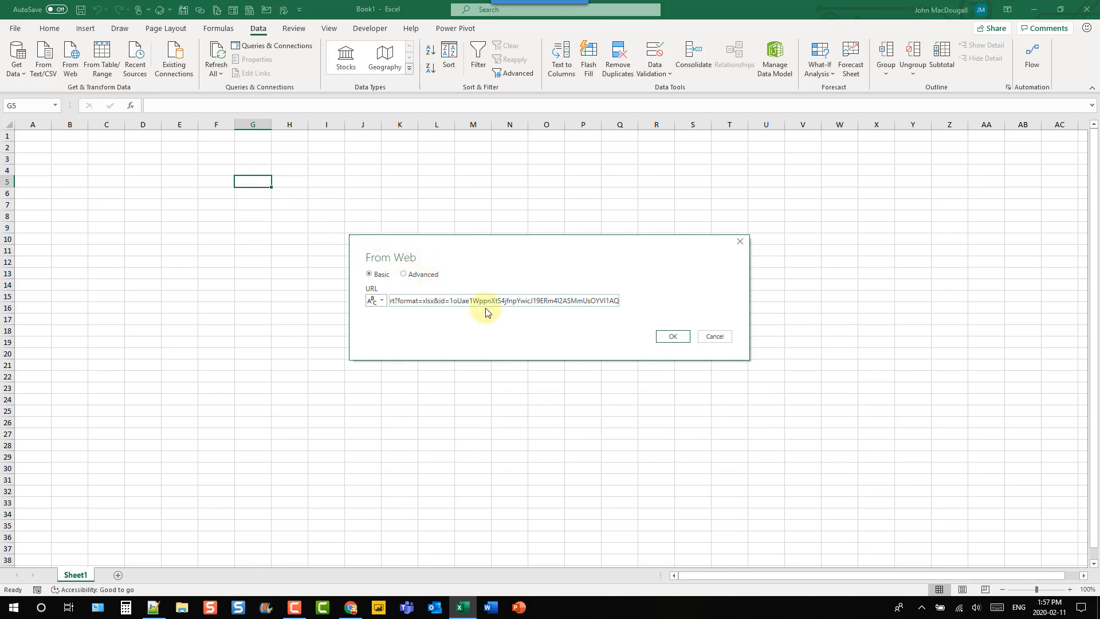
left_click(673, 336)
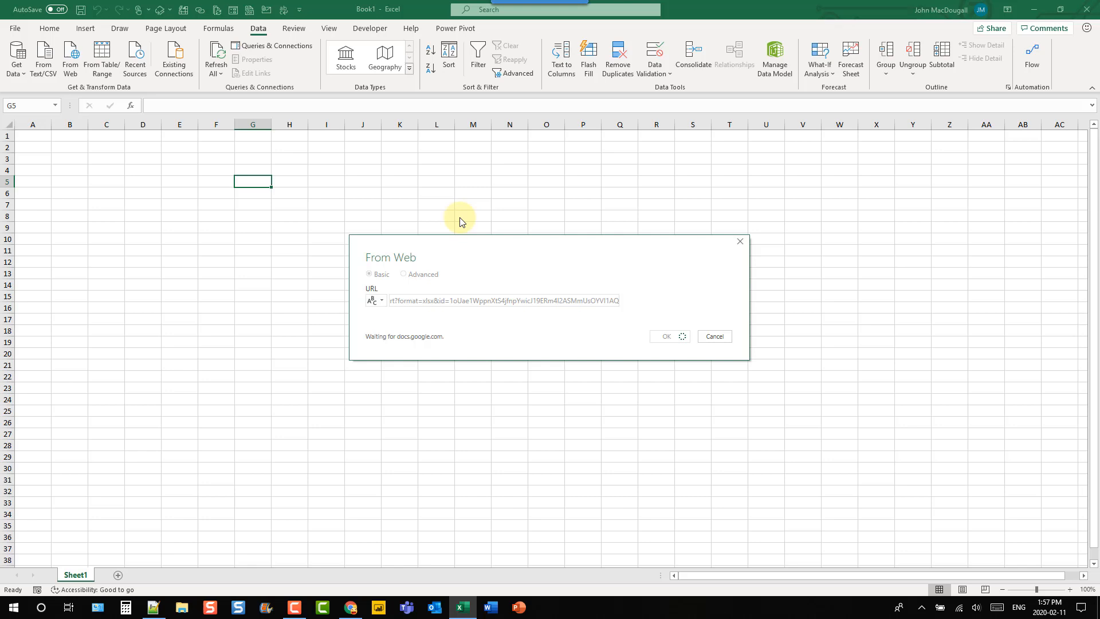
left_click(667, 336)
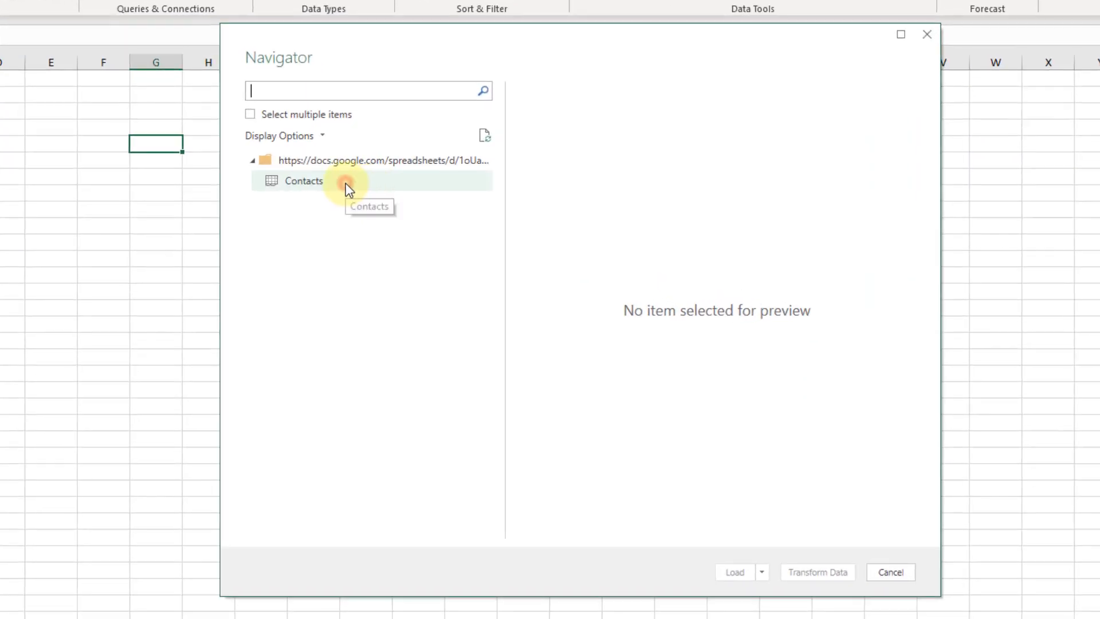
Preview the Contacts sheet and send it to the Power Query Editor via Transform Data.
left_click(304, 181)
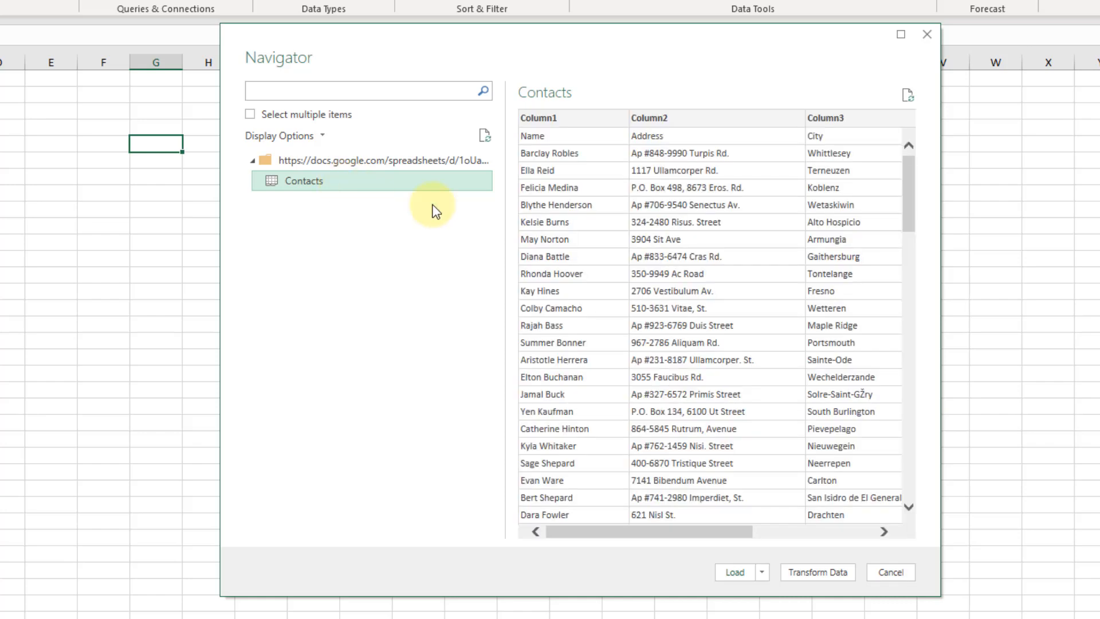
mouse_move(818, 572)
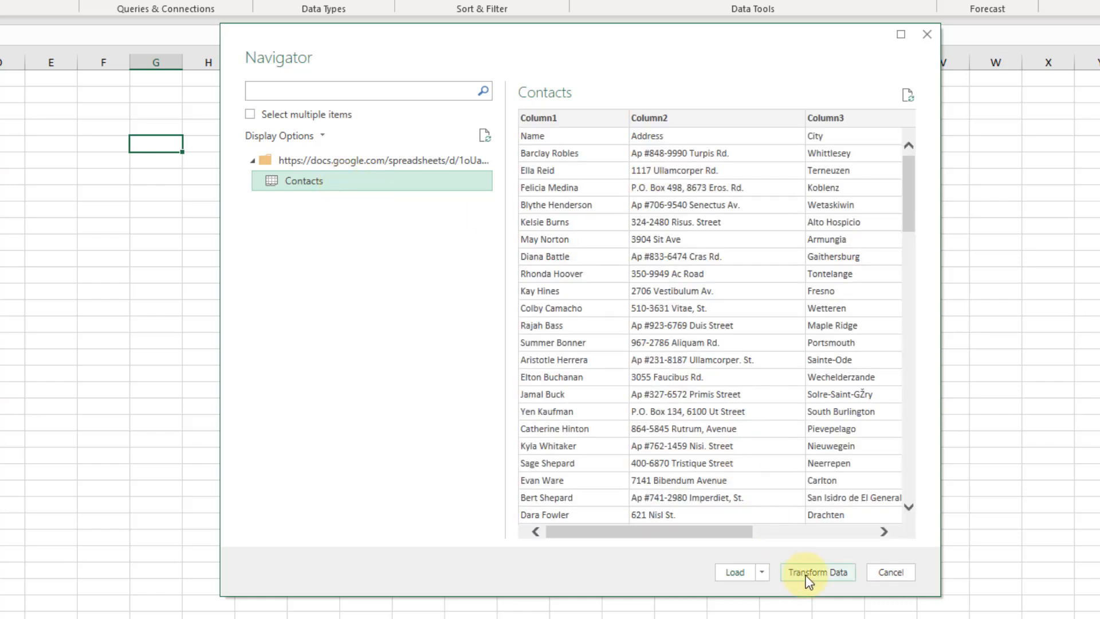
left_click(817, 572)
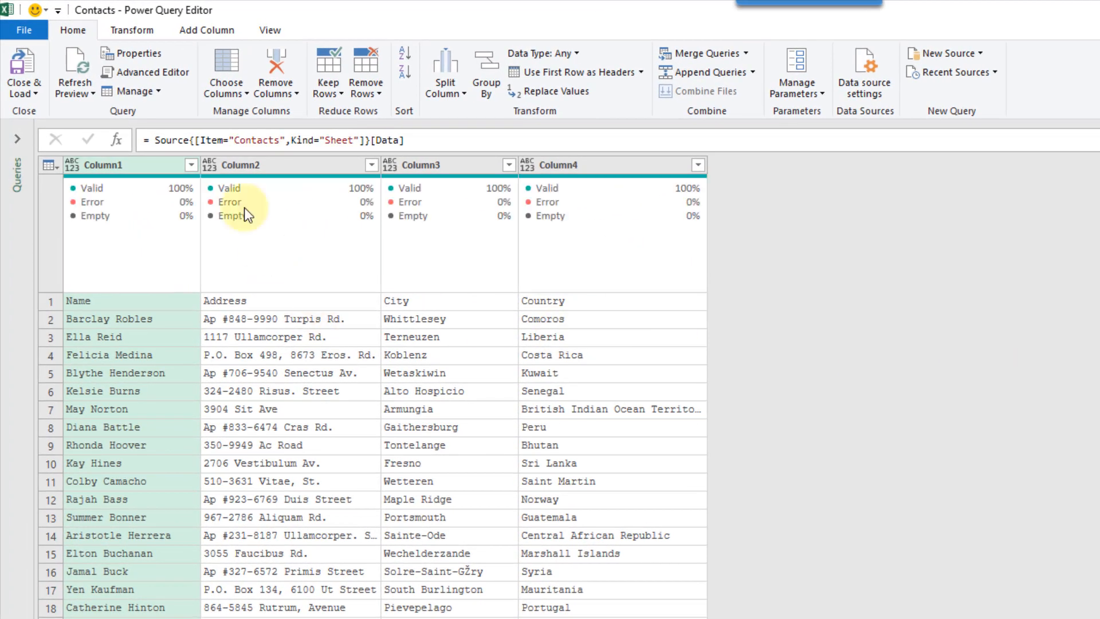
Promote the first row to headers Name, Address, City, Country and type all columns as Text.
left_click(133, 30)
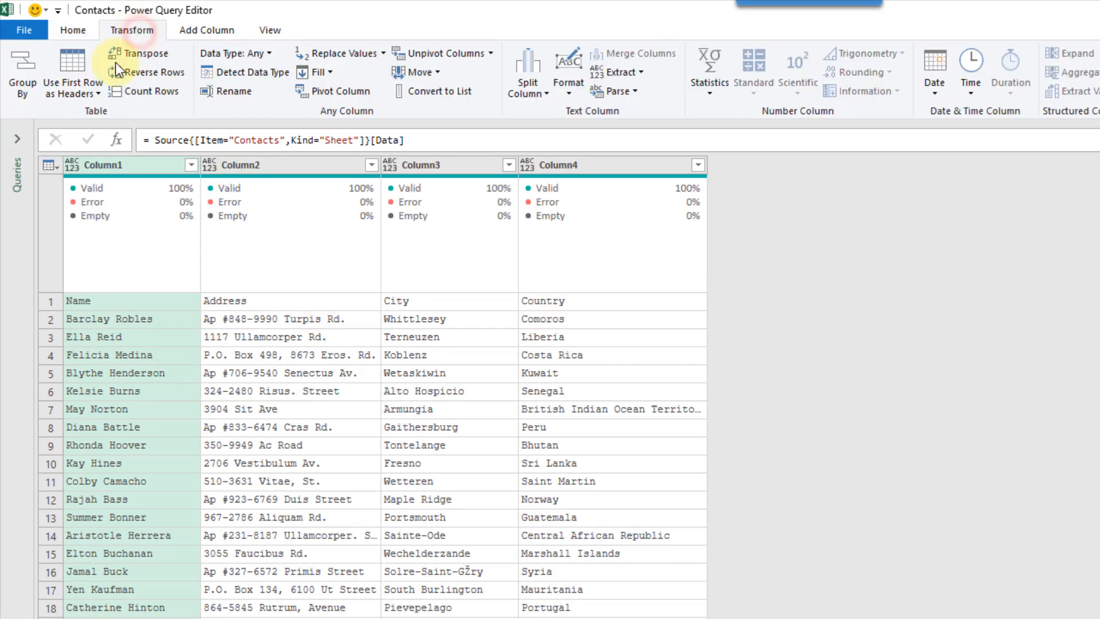
left_click(72, 76)
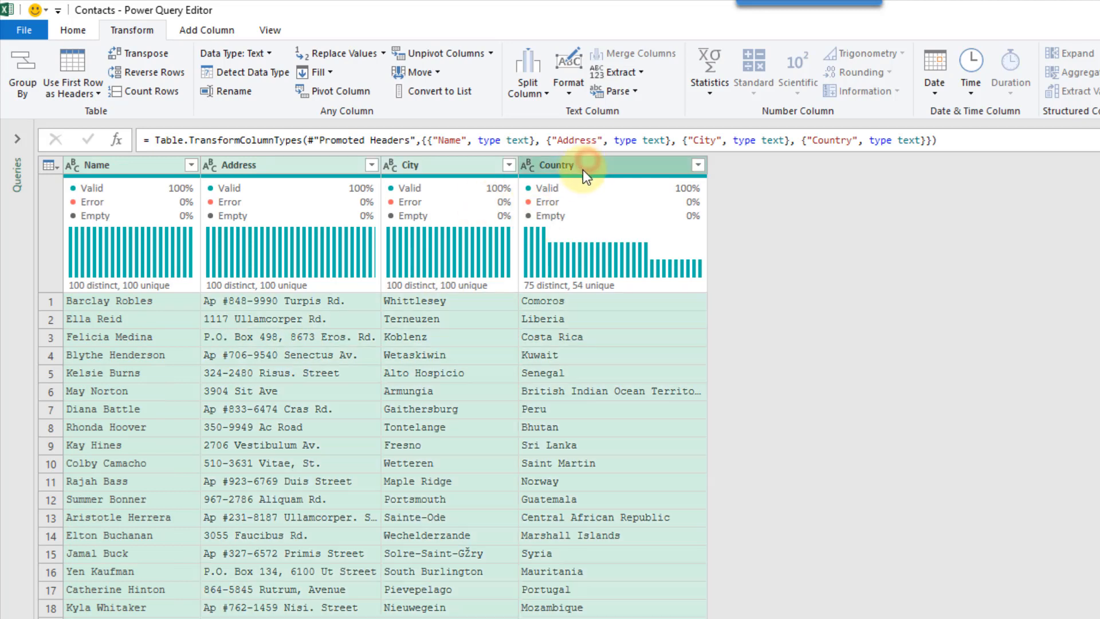
left_click(529, 165)
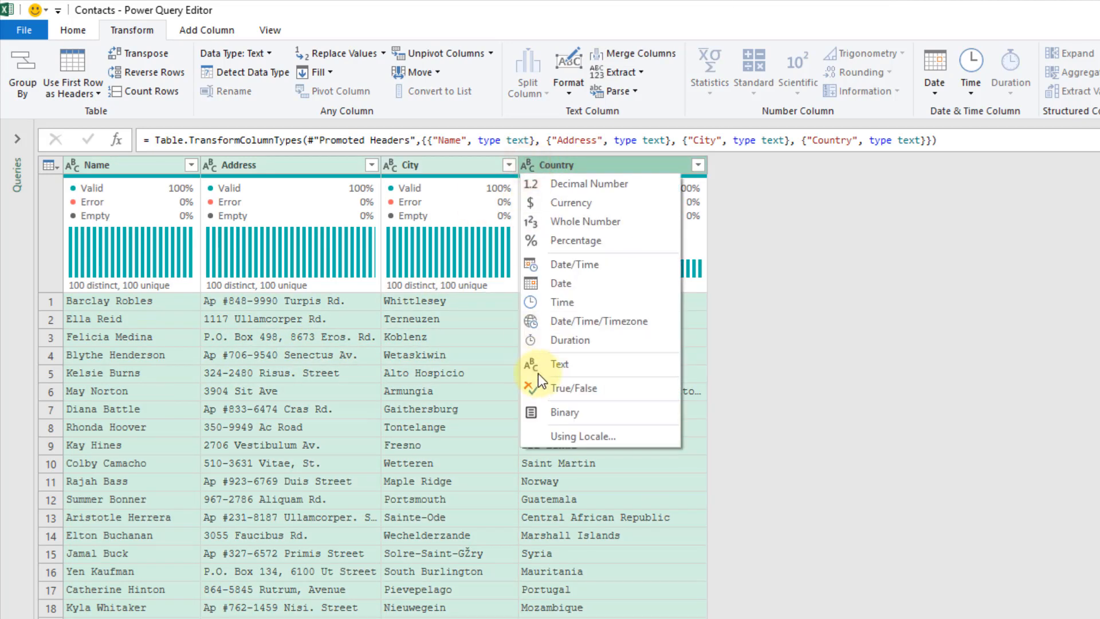
left_click(560, 364)
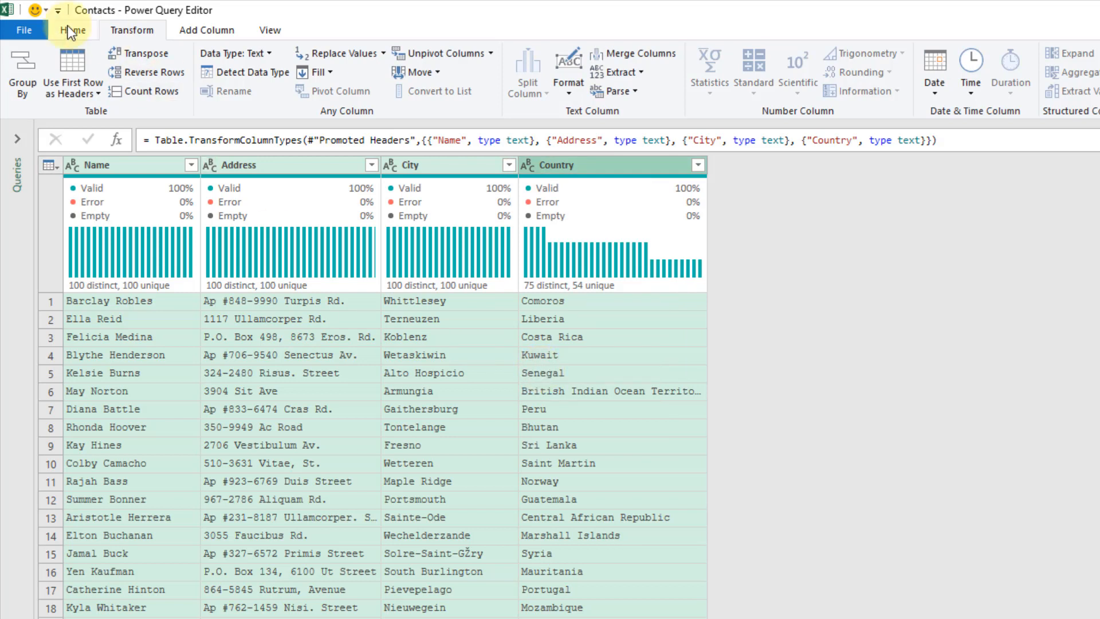
left_click(73, 29)
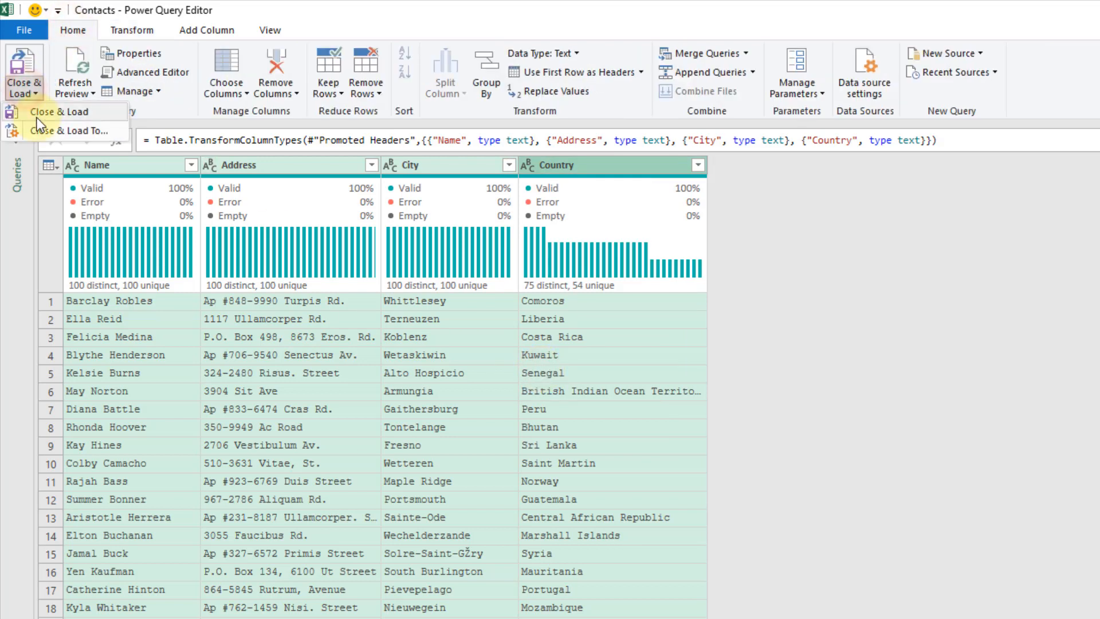
Close & Load the Contacts query as a table on the existing worksheet at A1.
left_click(62, 112)
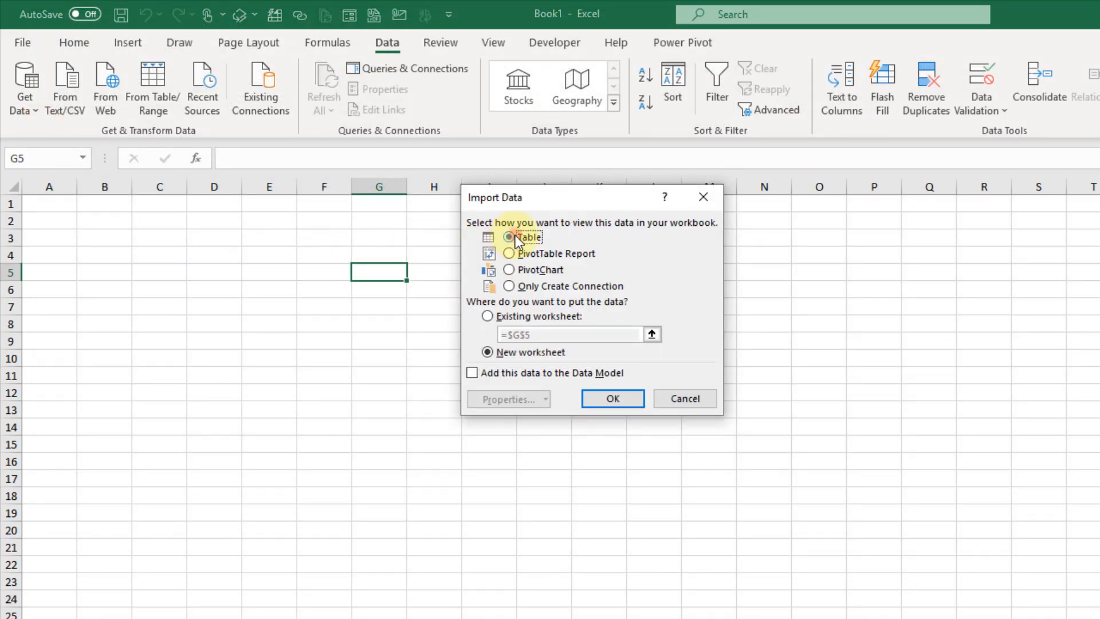
left_click(487, 316)
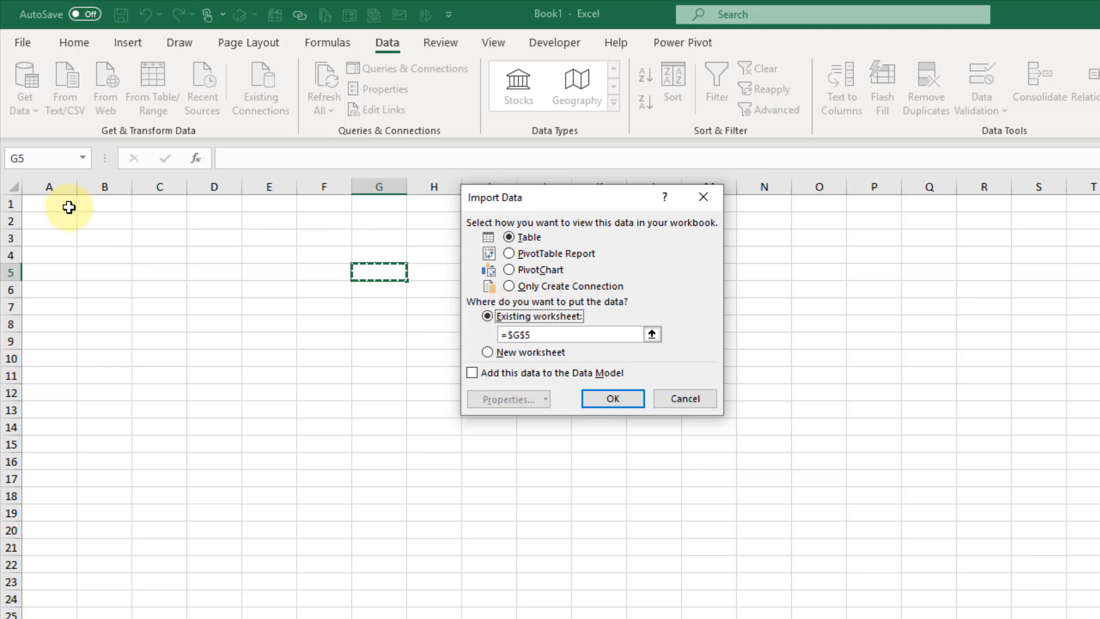
left_click(612, 398)
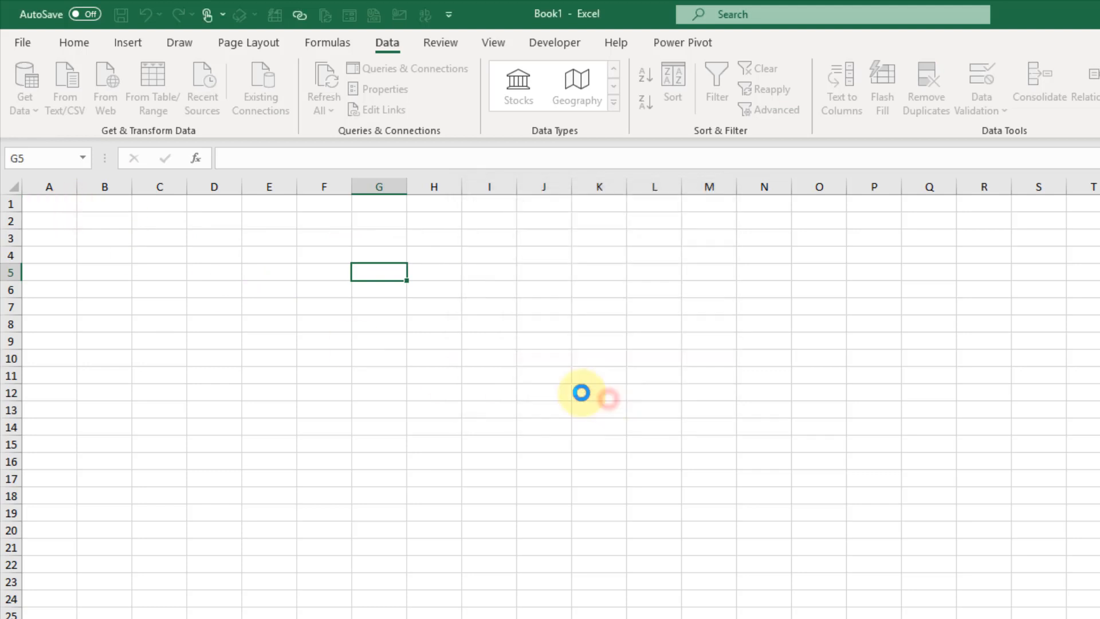
mouse_move(321, 247)
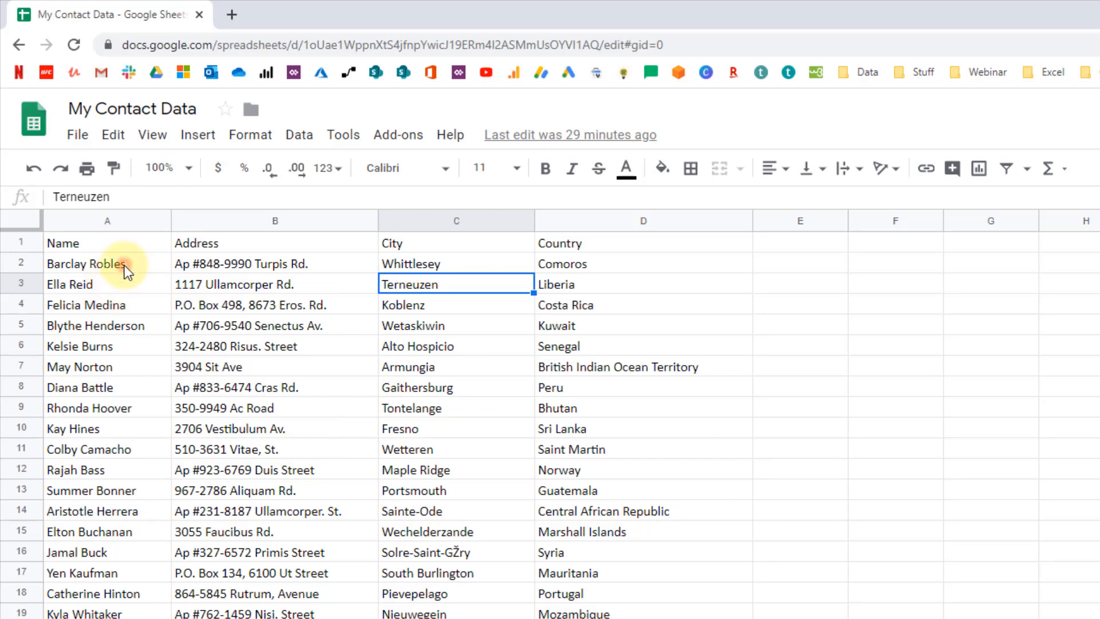
type("John")
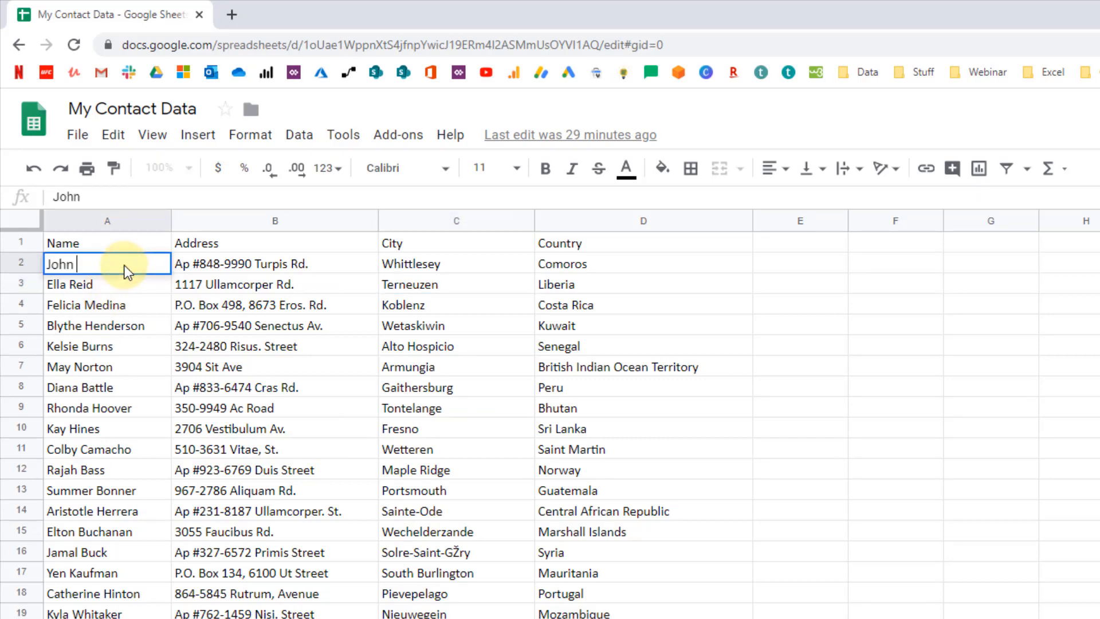
type("MacdDo")
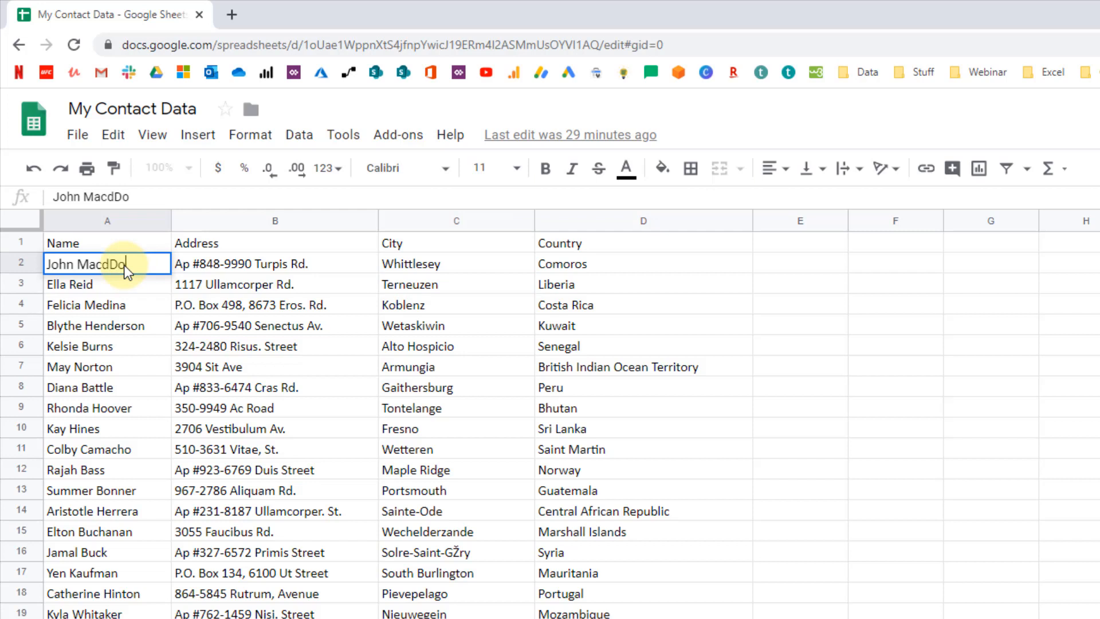
type("ugall")
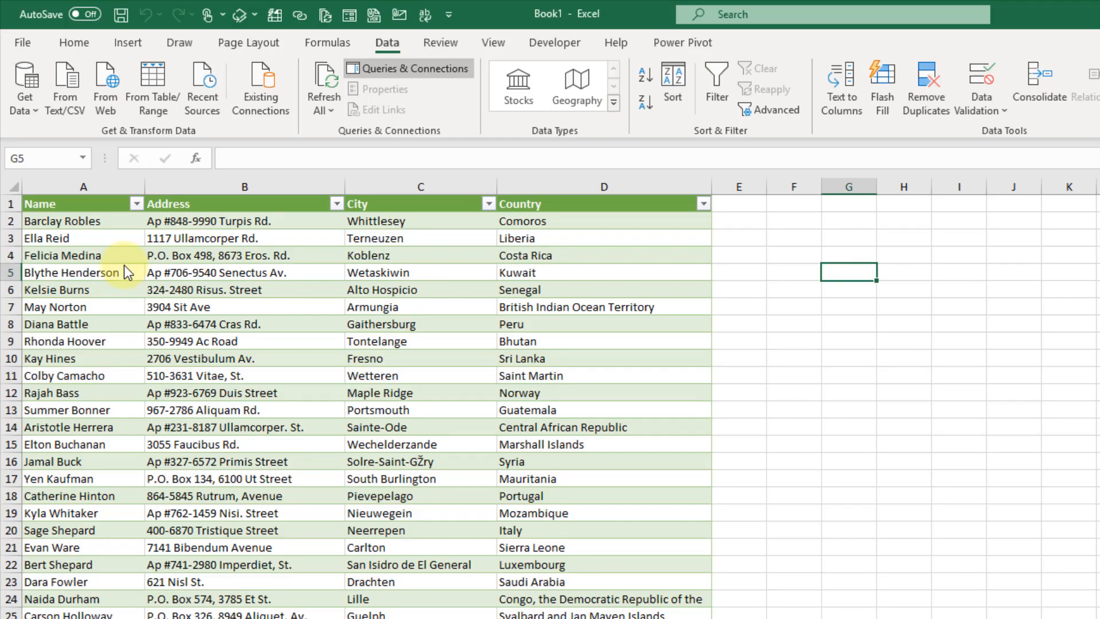
Bring up the context menu on the loaded Contacts table to refresh it.
right_click(245, 255)
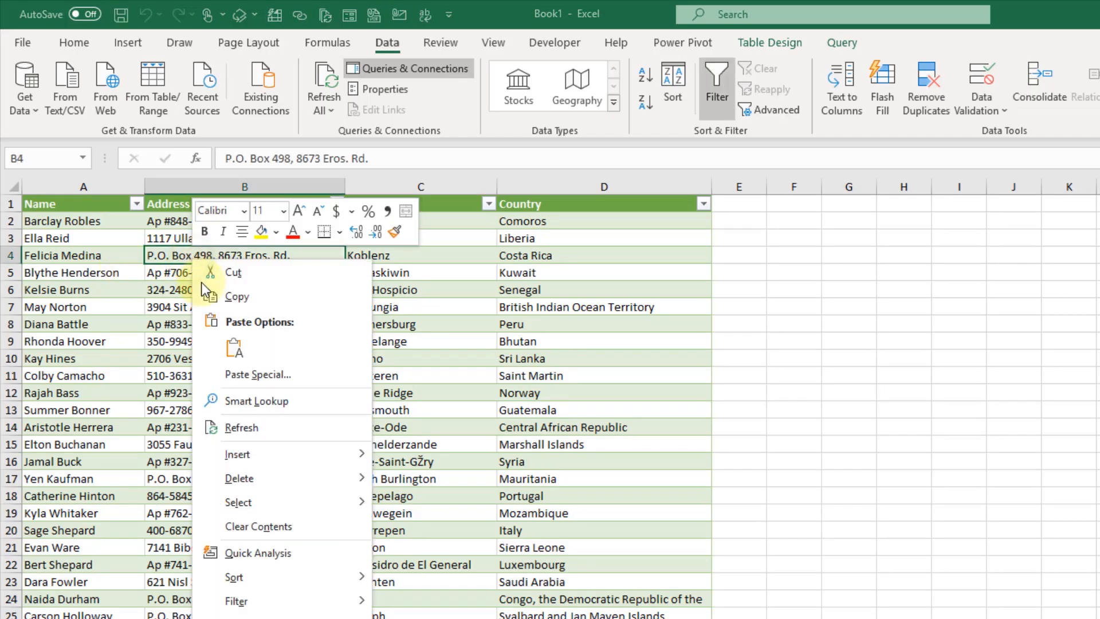